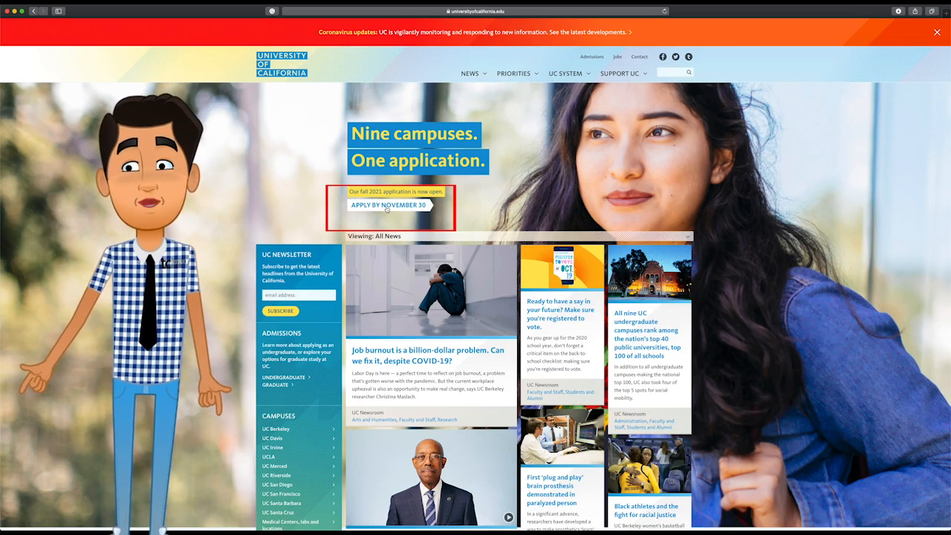
Step: Go to the undergraduate application, create the applicant account and reach the sign-in form
click(388, 205)
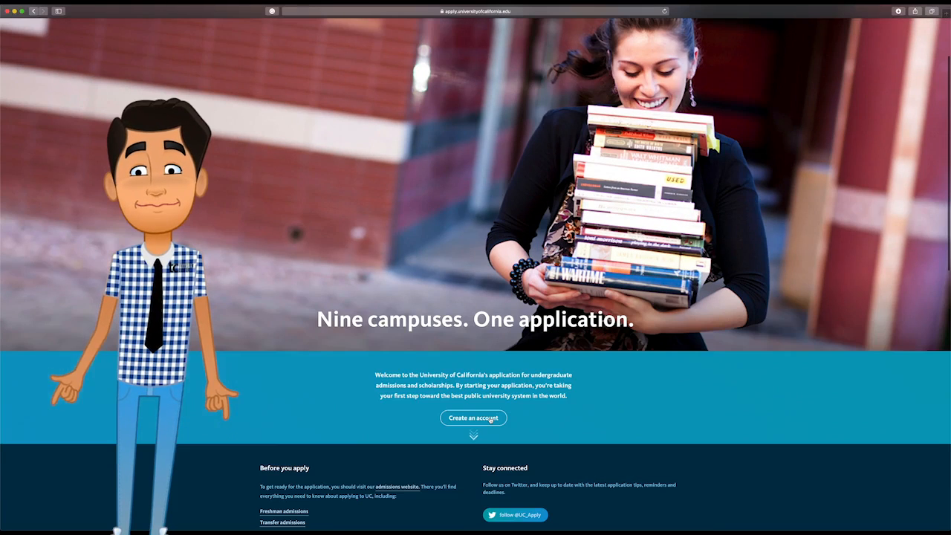
click(472, 417)
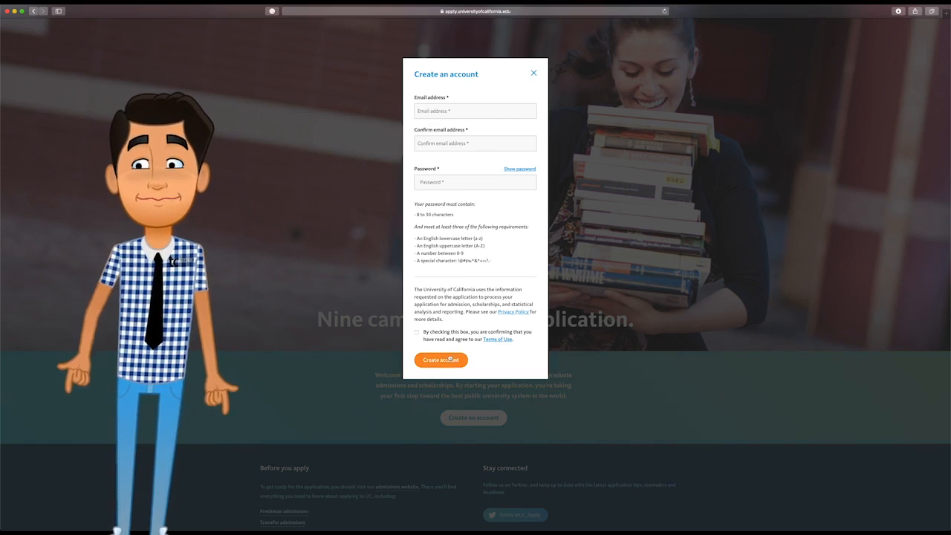
click(533, 72)
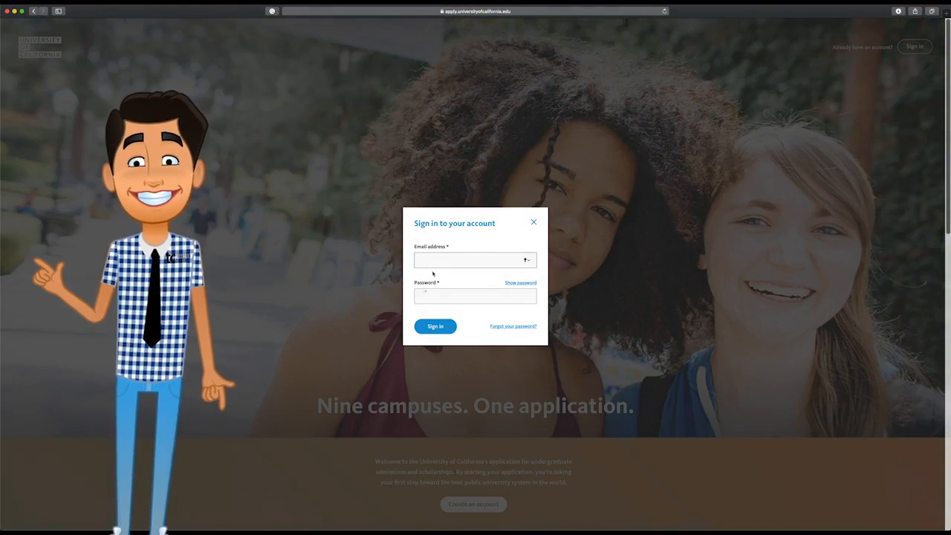
Step: Sign in, choose Fall 2021 as a junior-level transfer and save to reach the welcome page
click(435, 327)
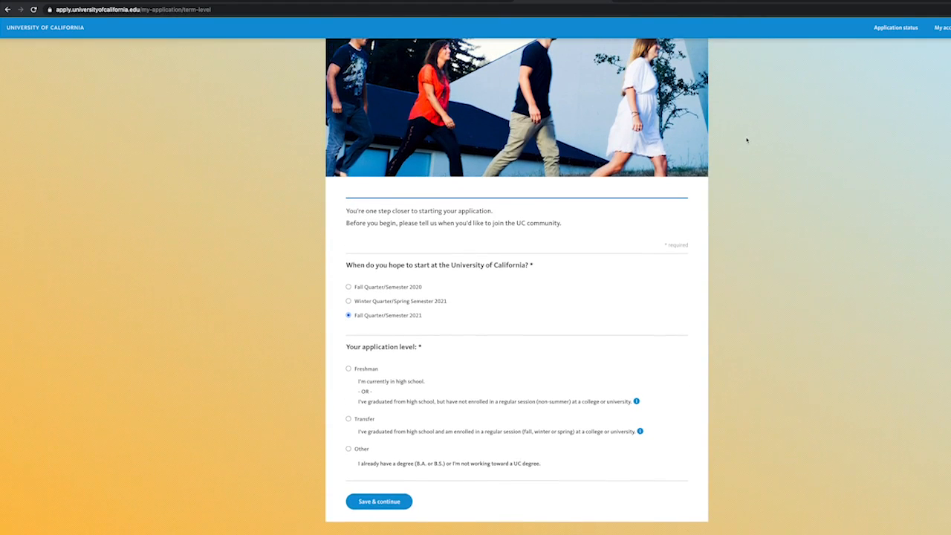
mouse_move(407, 323)
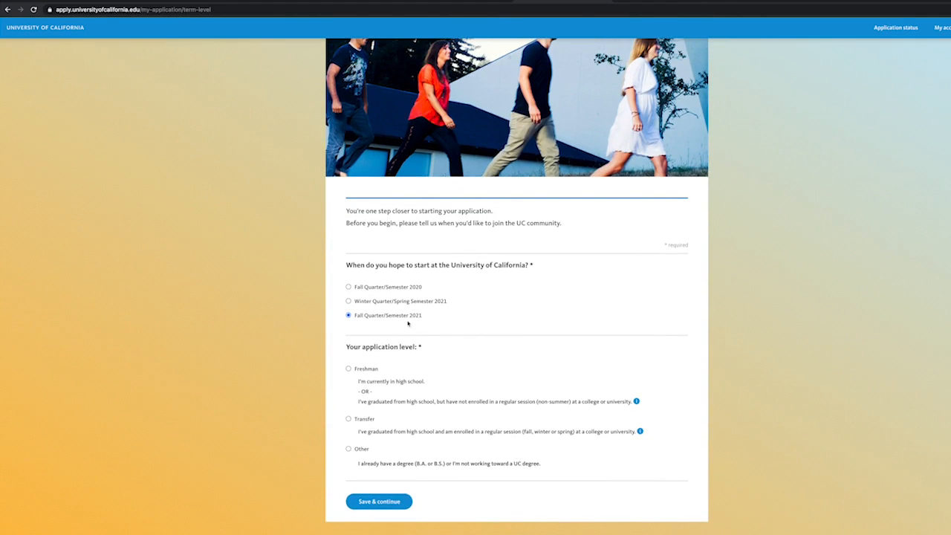
mouse_move(430, 315)
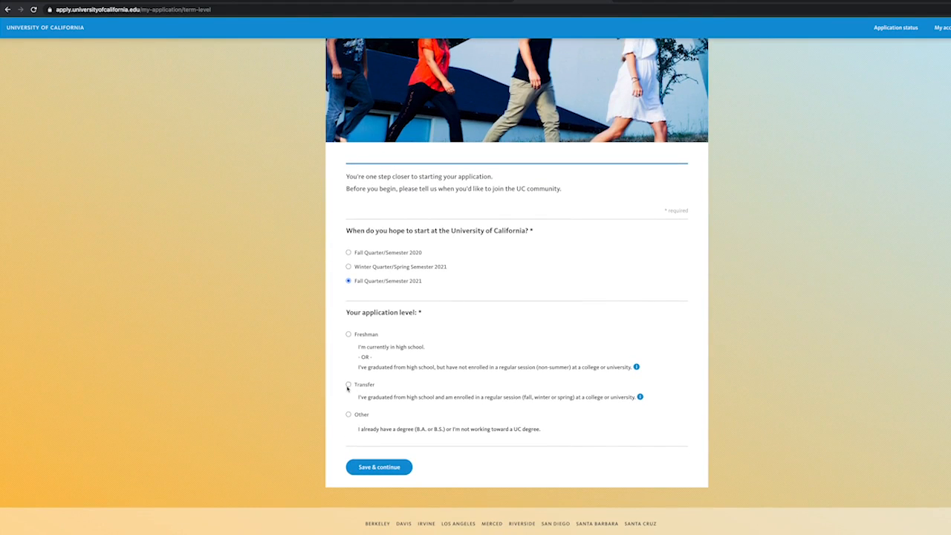
click(348, 383)
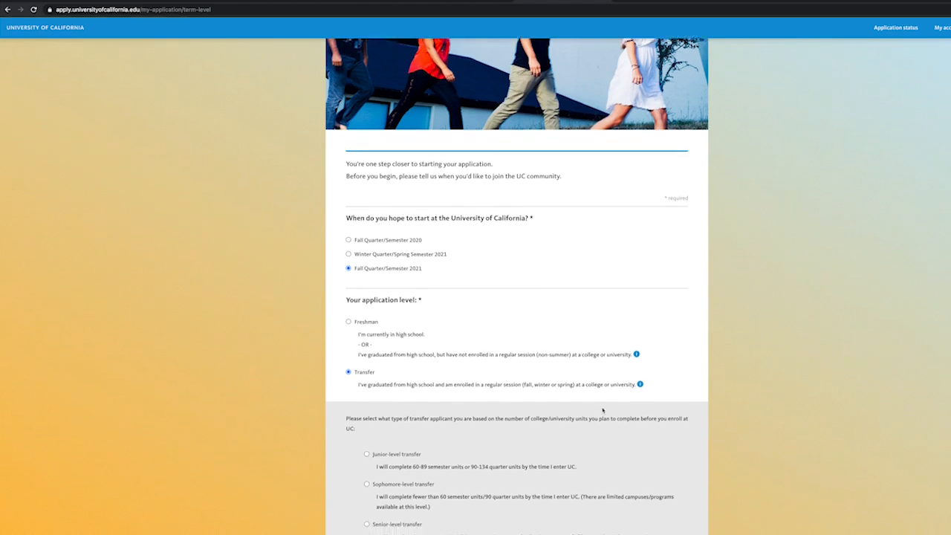
scroll(down, 3)
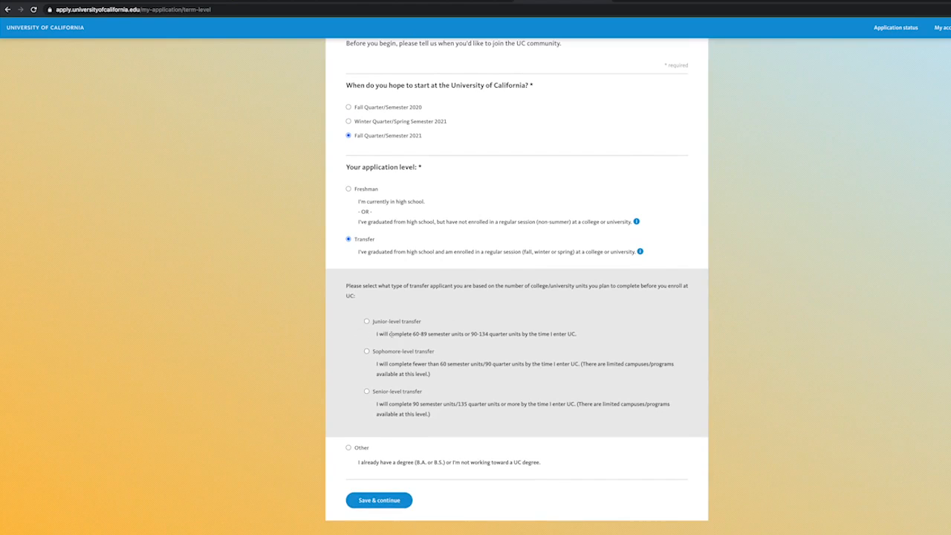
mouse_move(425, 314)
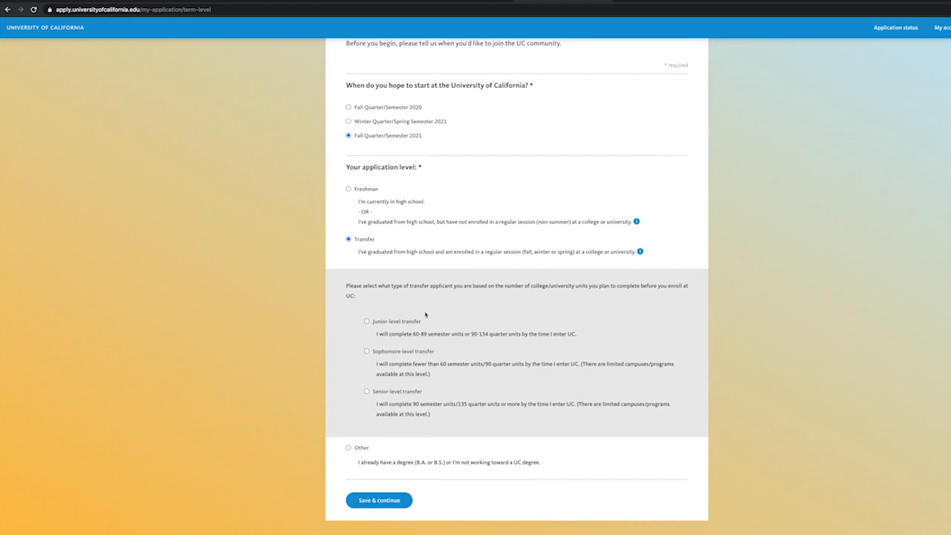
click(365, 321)
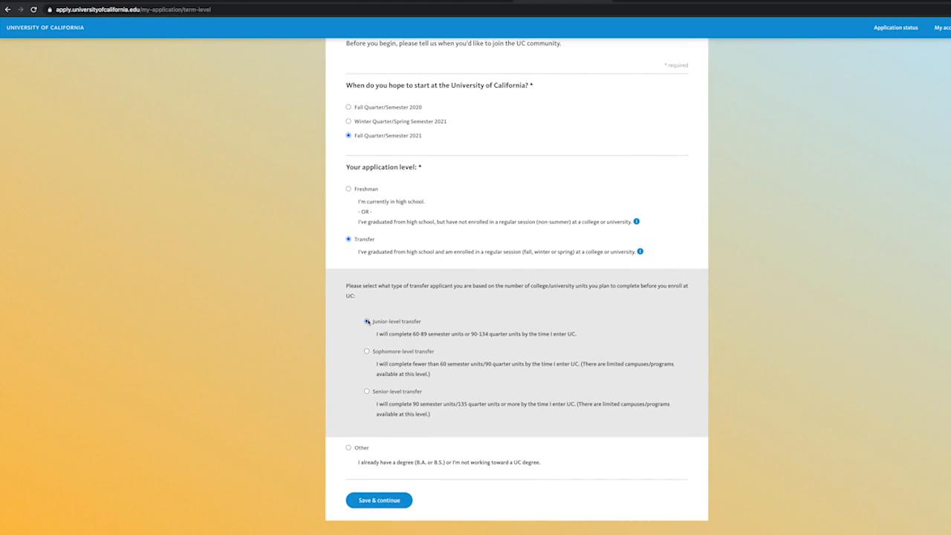
scroll(down, 3)
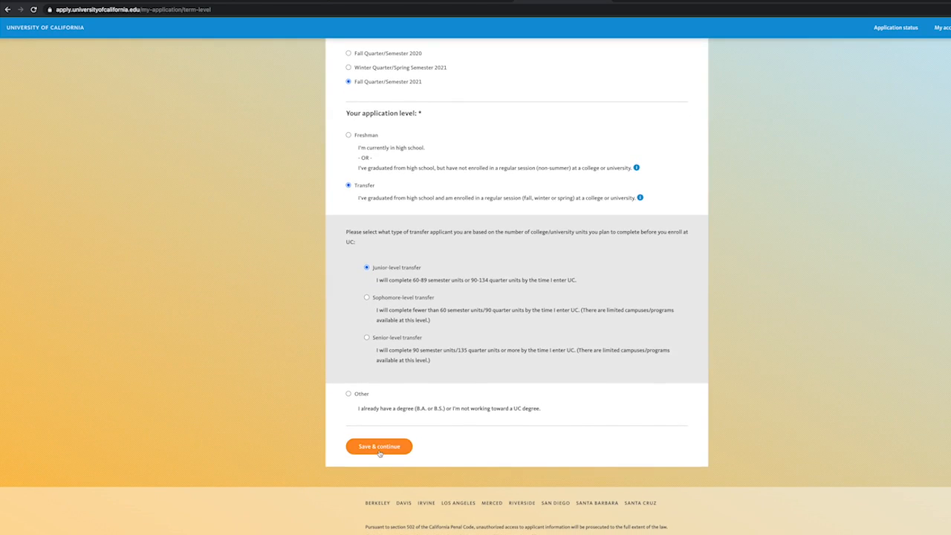
click(377, 445)
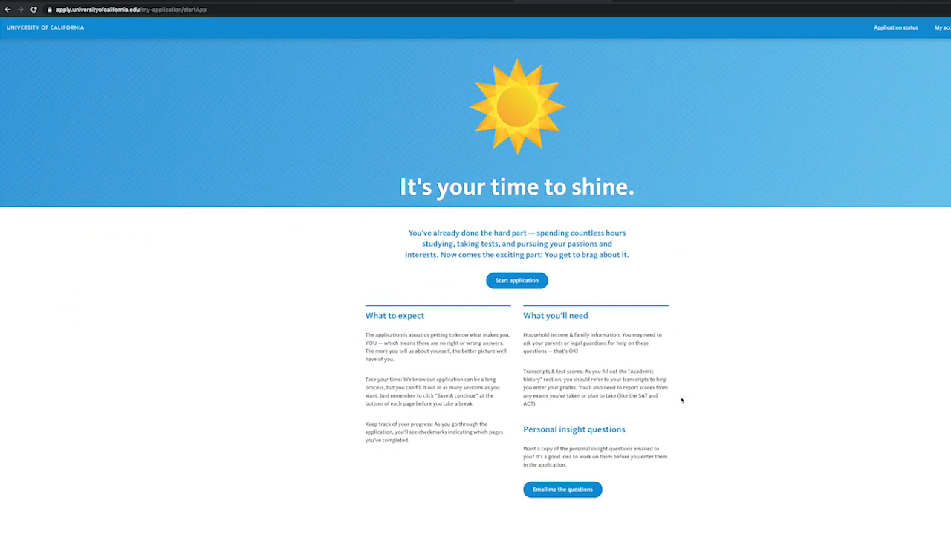
Step: Start the application, save personal information with Argentina birth country, and reach the Monterey Park contact details
click(516, 279)
text(Bu)
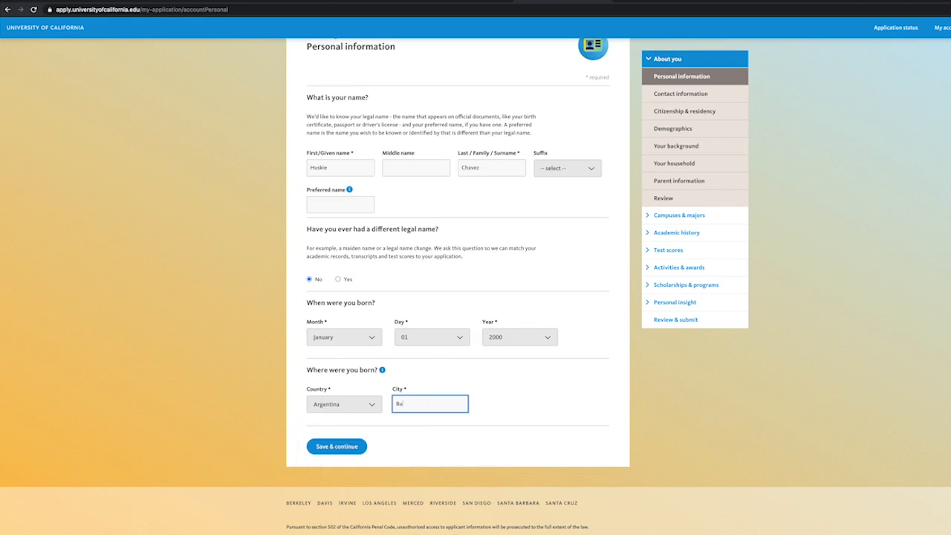
click(336, 445)
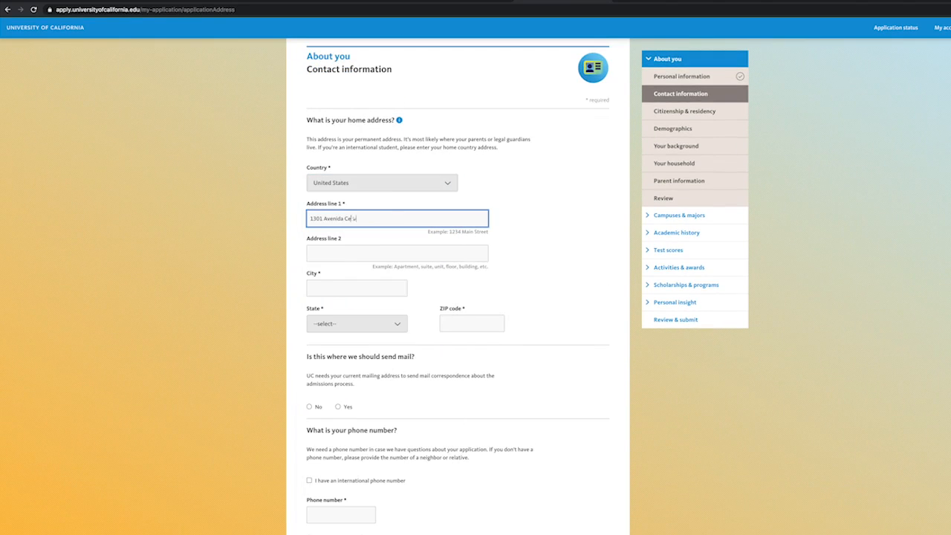
scroll(down, 3)
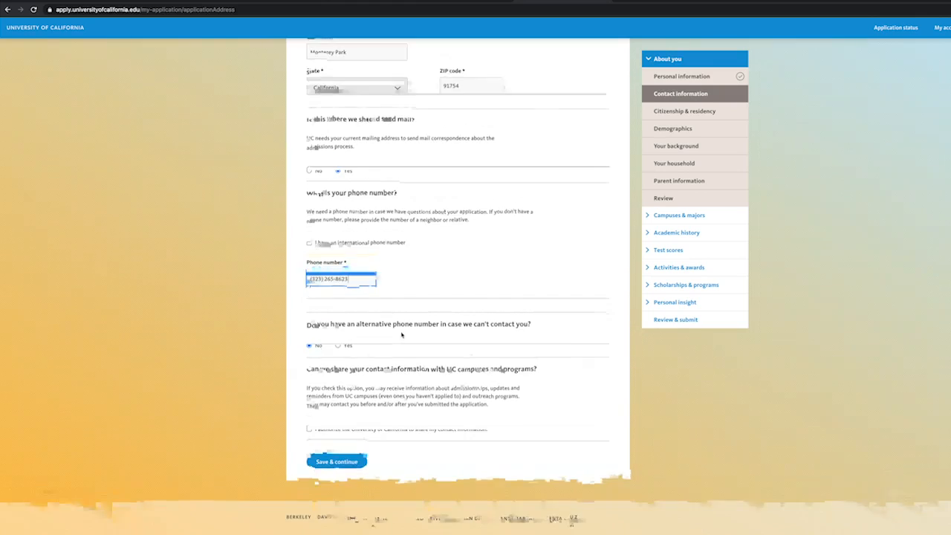
Step: Save contact info, choose the country of citizenship and answer no to graduating from a California high school
click(335, 460)
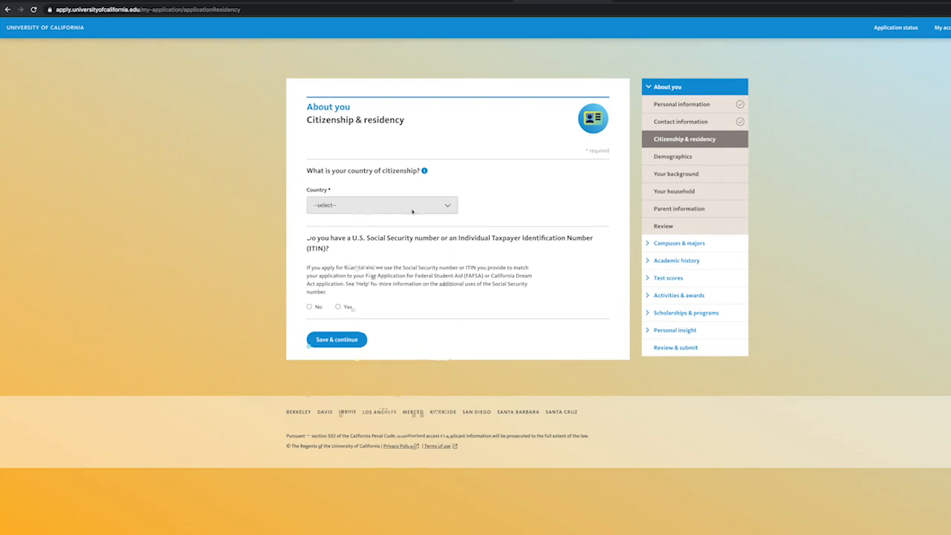
click(380, 205)
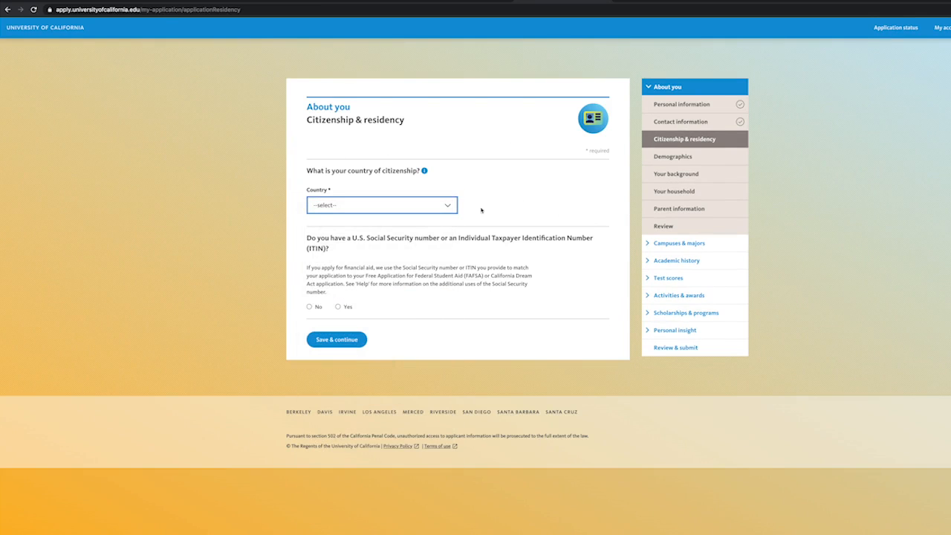
click(380, 205)
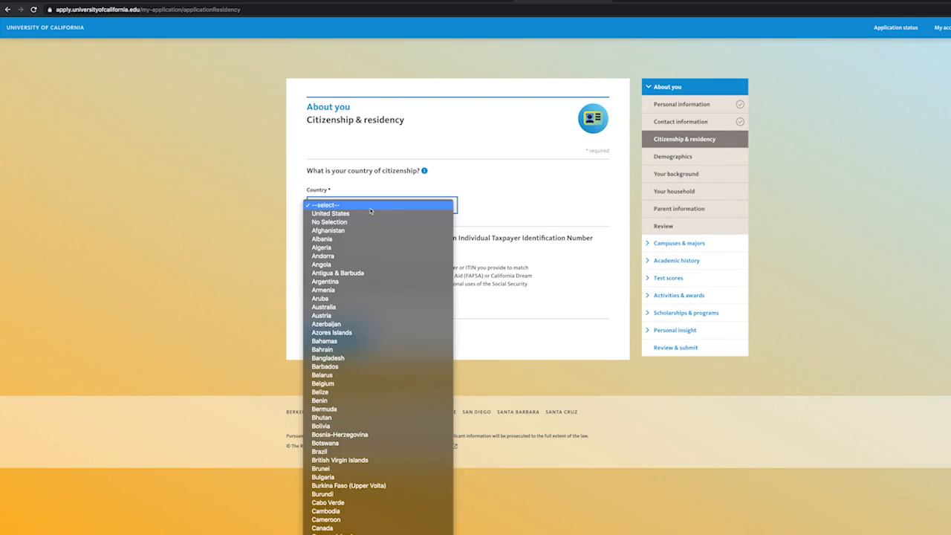
mouse_move(371, 255)
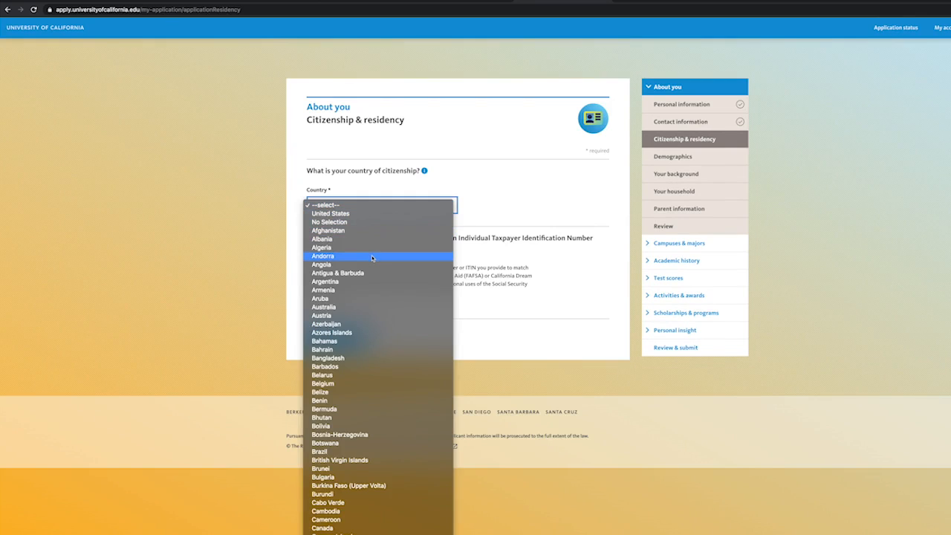
mouse_move(368, 255)
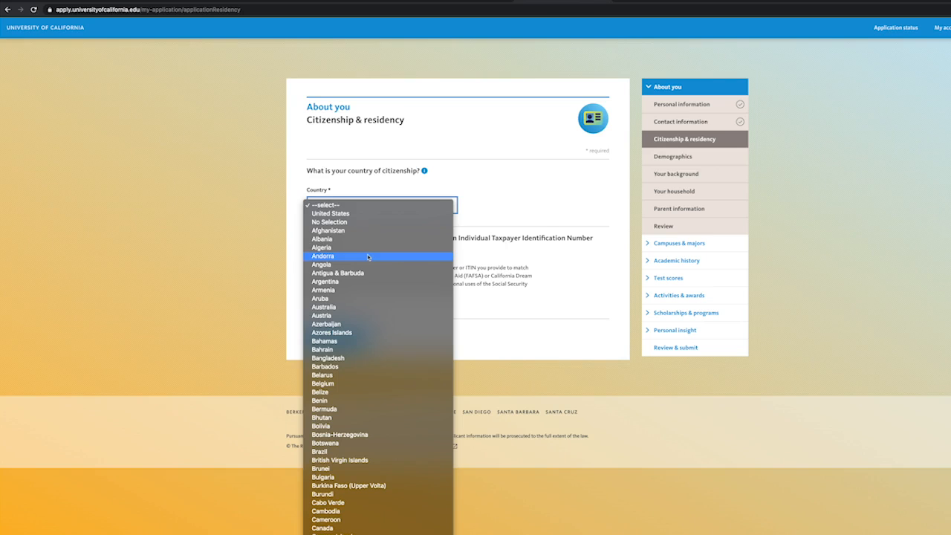
click(330, 214)
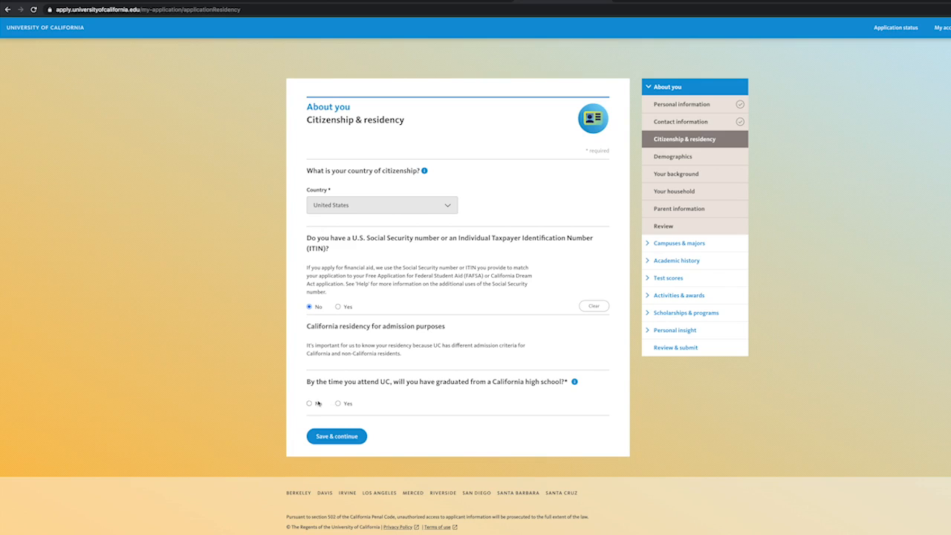
click(339, 404)
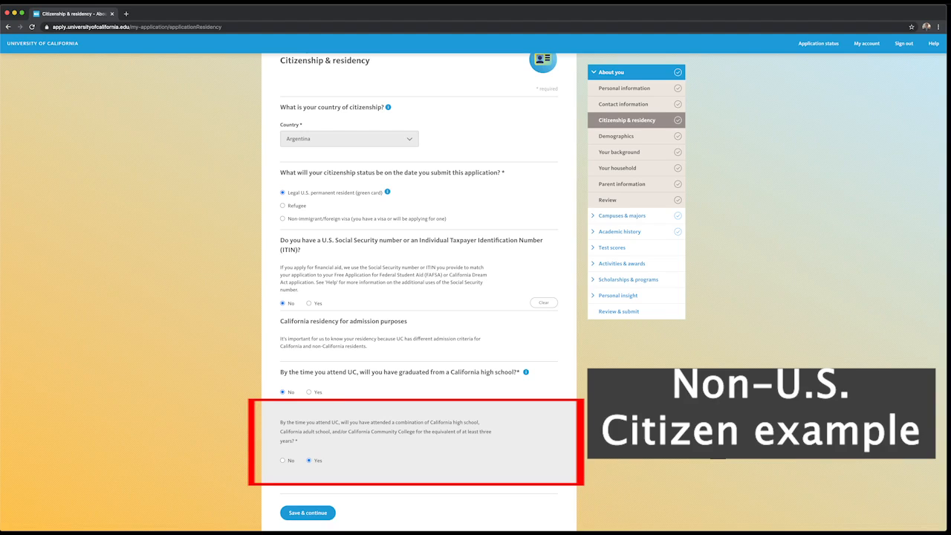
Step: Save citizenship answers, enter household income 15000 and people supported, and continue to the About You review
click(307, 513)
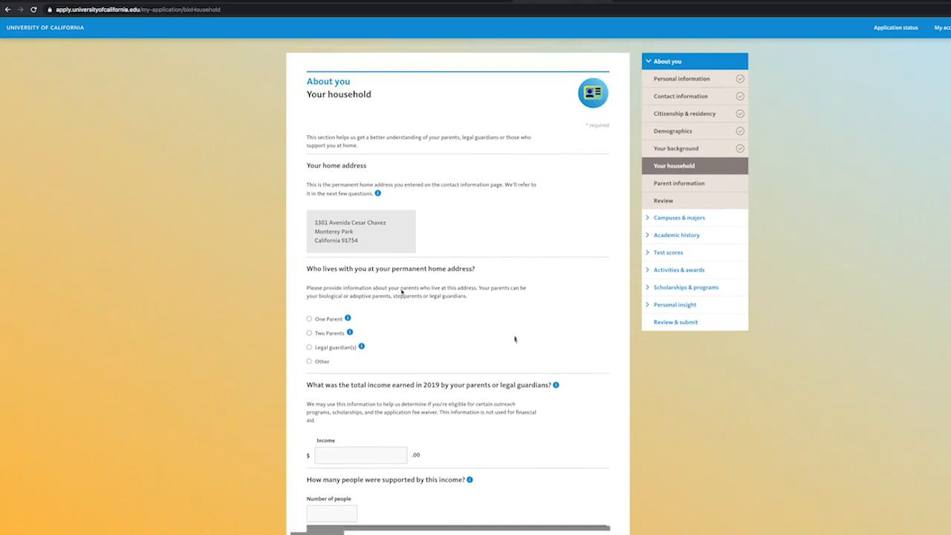
scroll(down, 3)
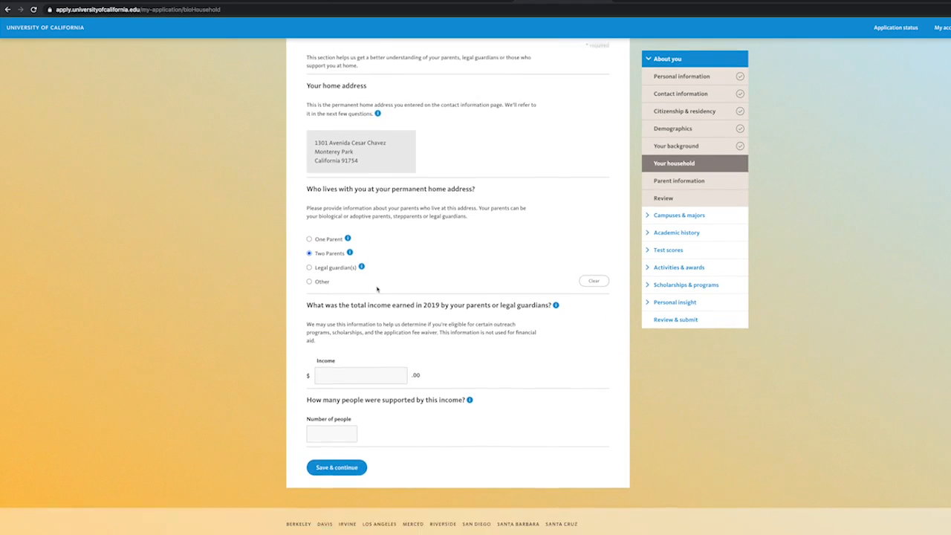
scroll(up, 3)
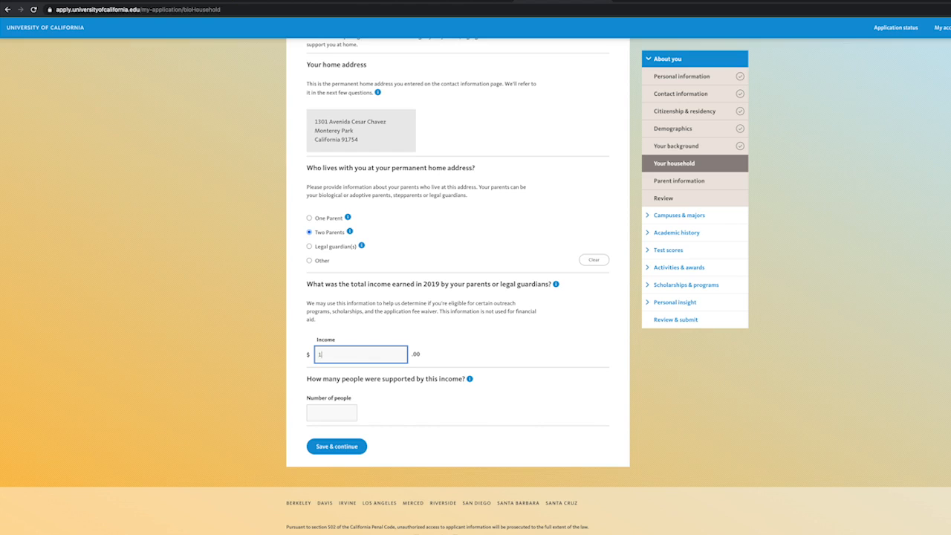
text(15000)
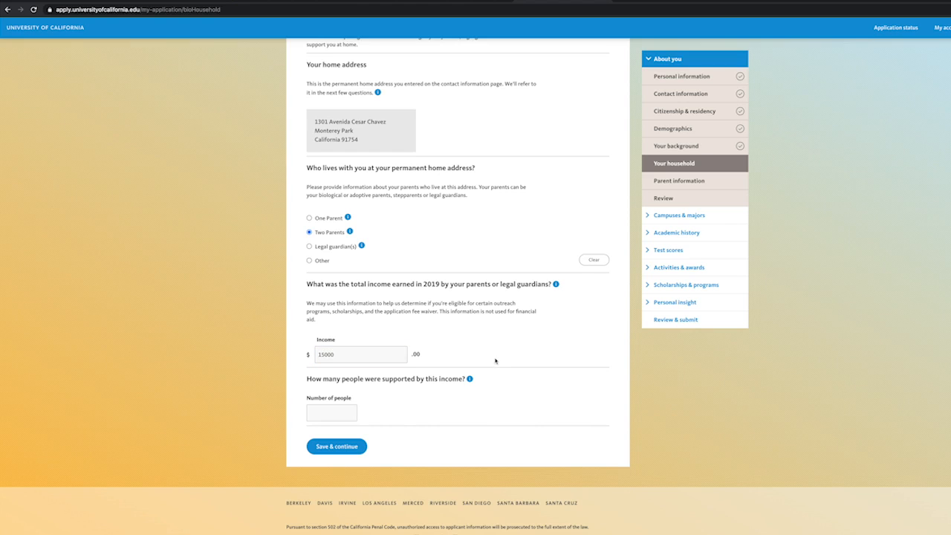
click(331, 413)
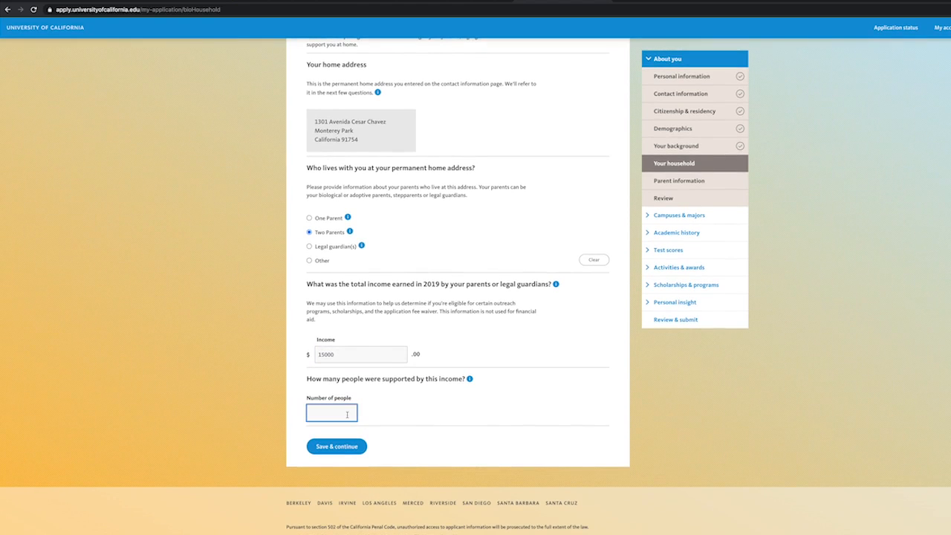
click(336, 446)
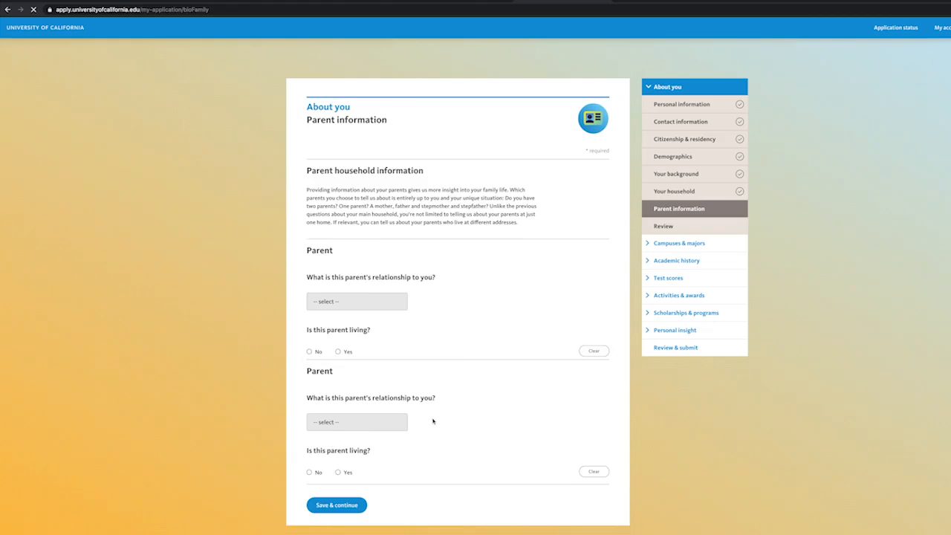
click(335, 505)
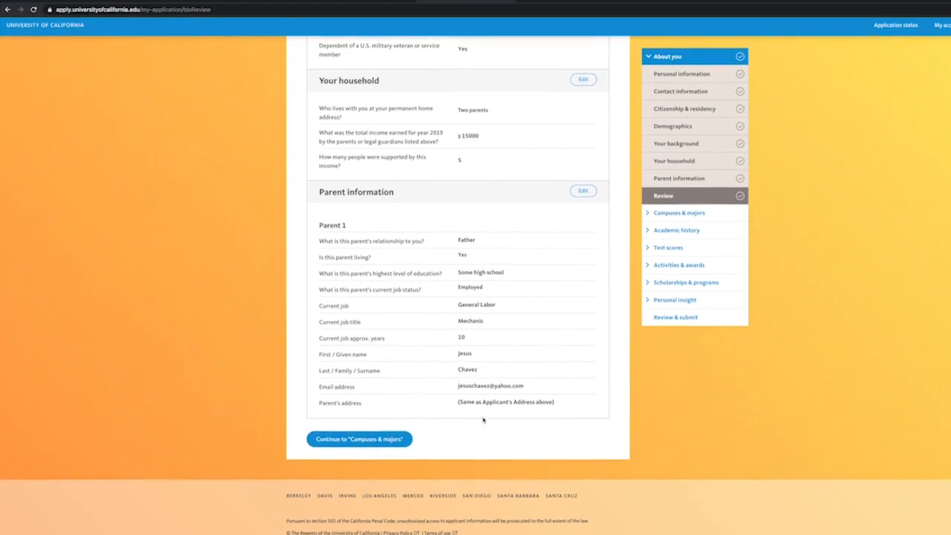
Step: Choose UC Santa Barbara, UCLA, UC Riverside and UC Irvine with Sociology majors and save the campus choices
click(359, 438)
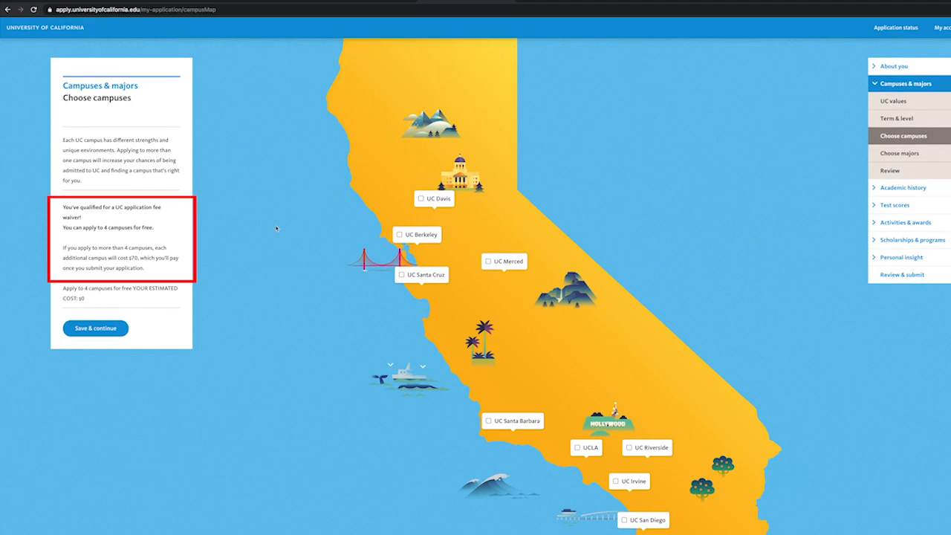
mouse_move(532, 379)
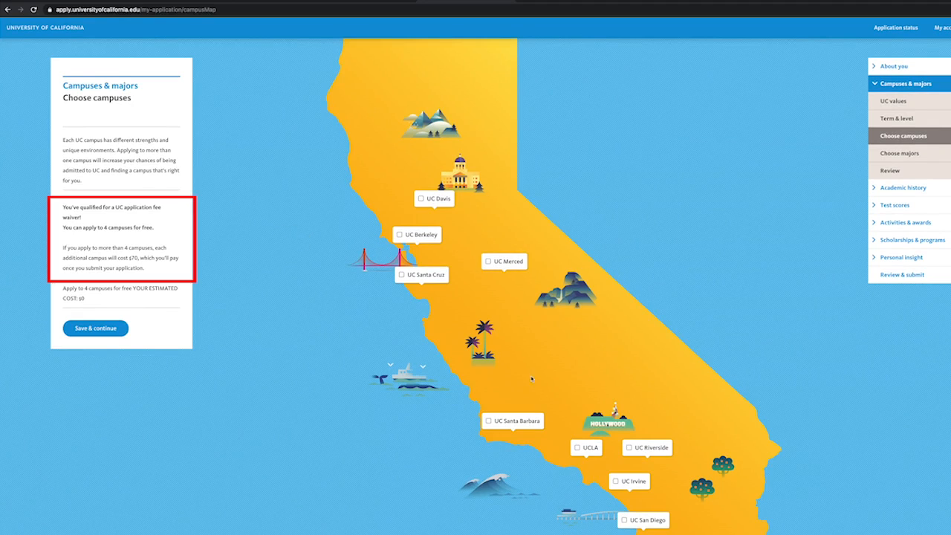
click(629, 448)
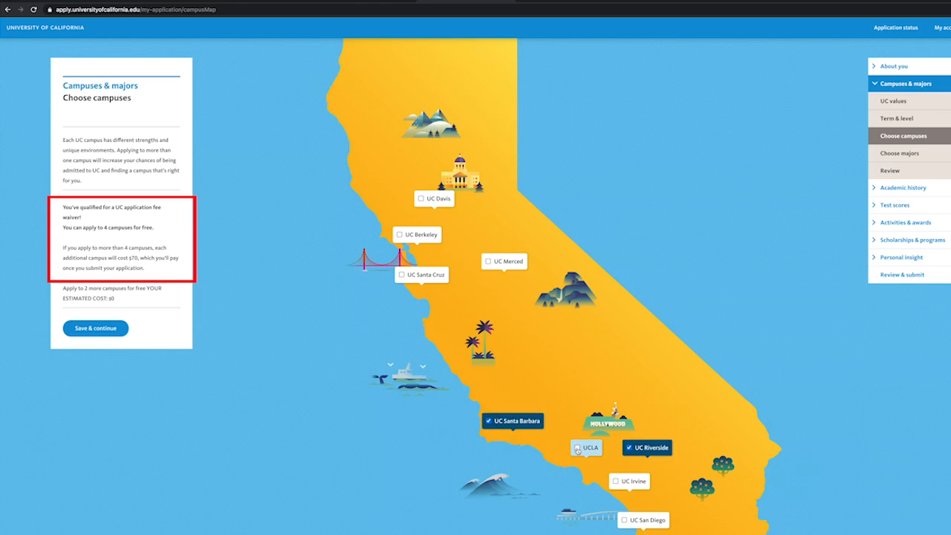
click(628, 481)
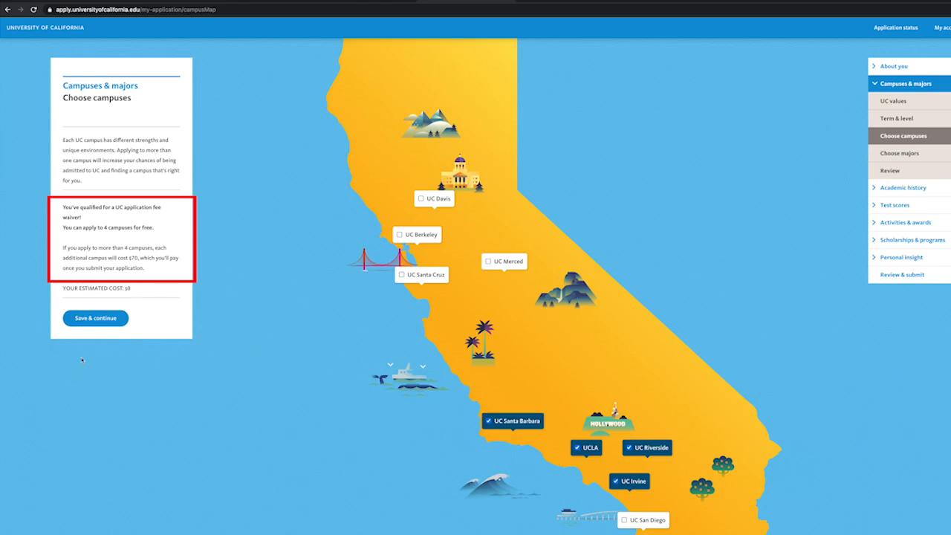
mouse_move(153, 301)
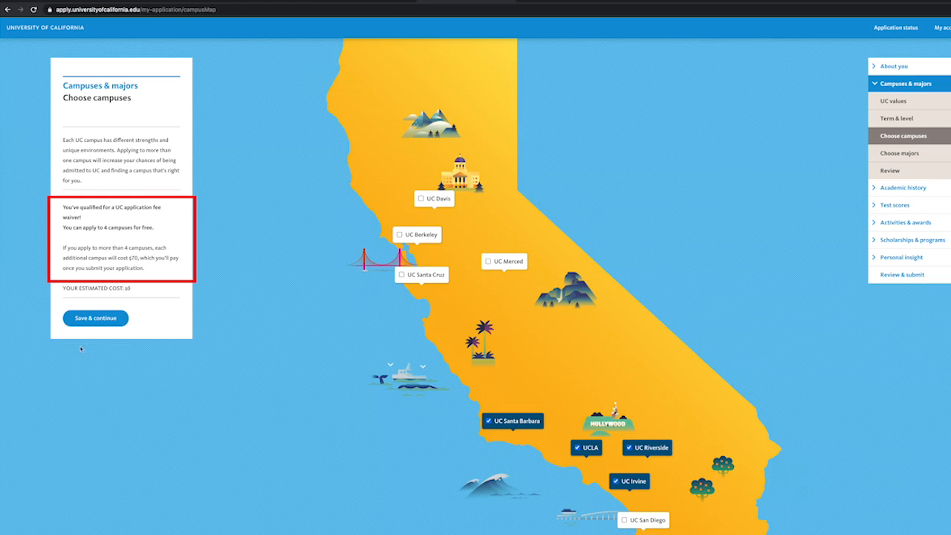
click(95, 318)
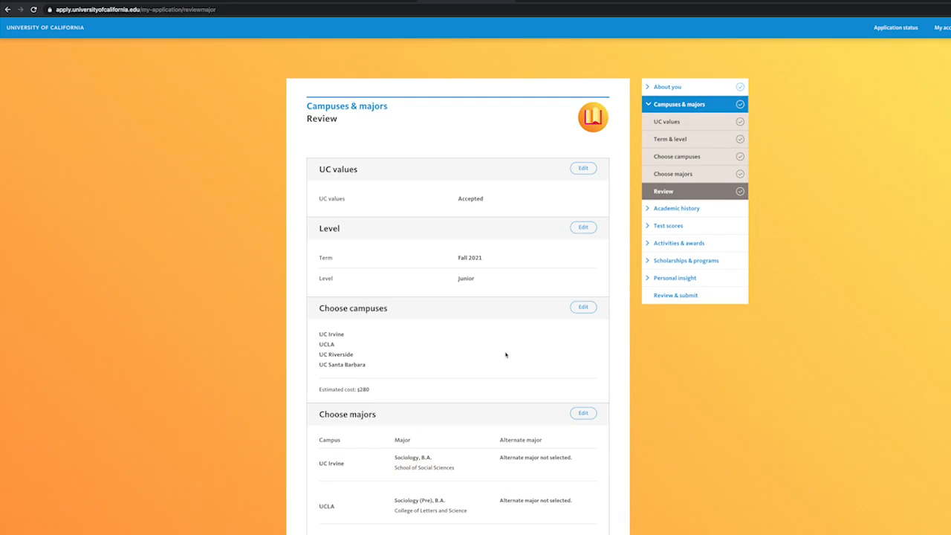
scroll(down, 3)
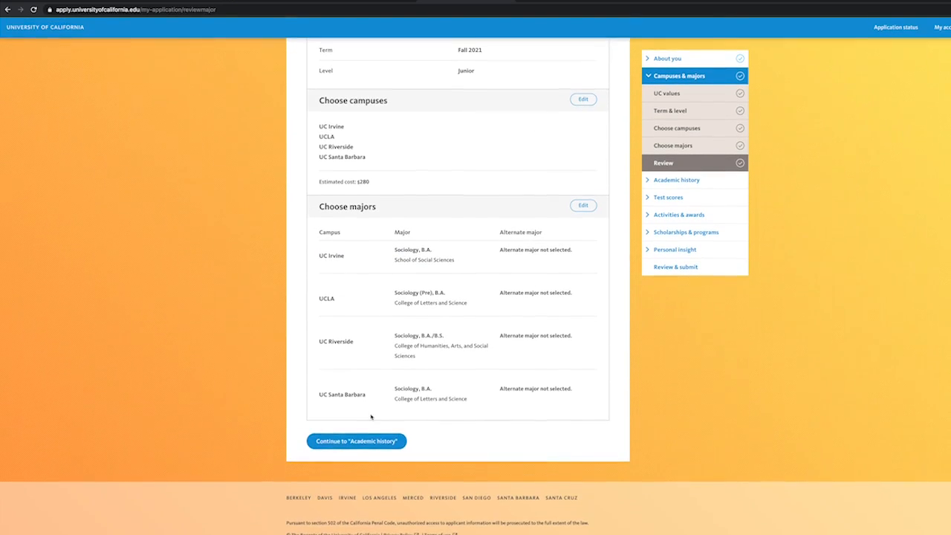
Step: In Academic history, search California colleges for 'East Los' to find East Los Angeles College
click(356, 439)
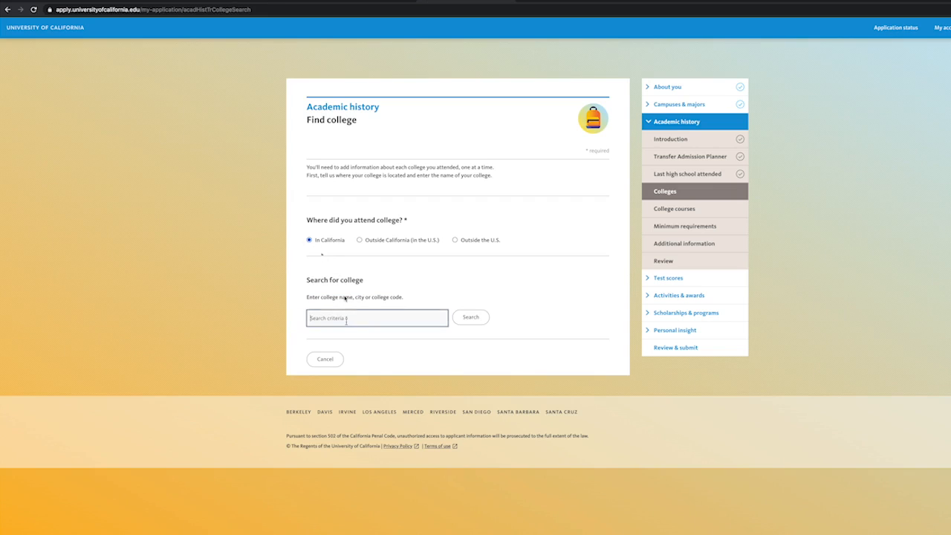
text(East Los Angeles)
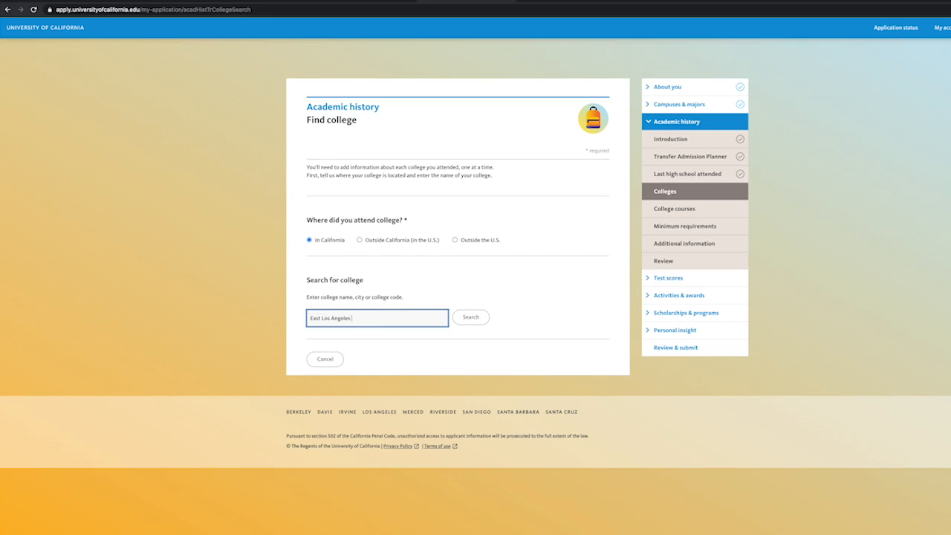
click(469, 318)
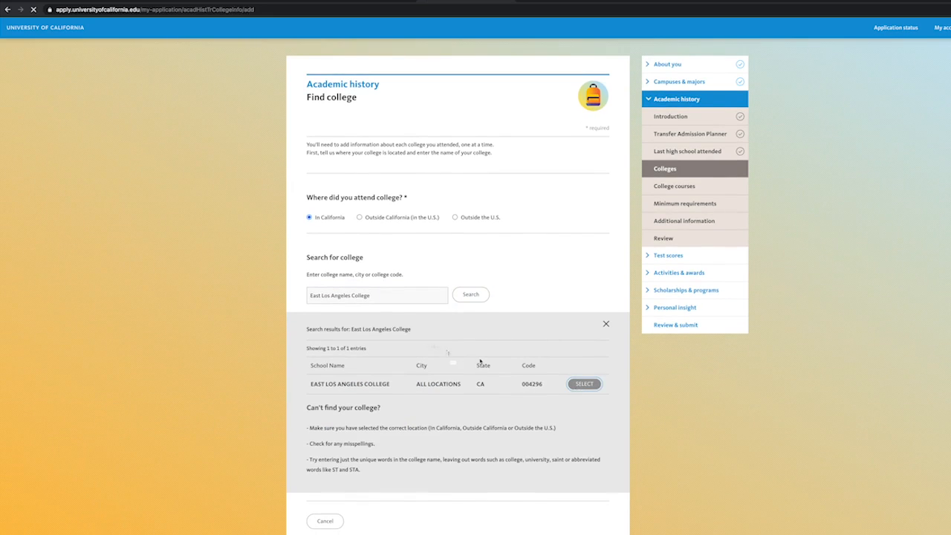
Step: Select East Los Angeles College as most recent, started July 2018, semester with winter session system
click(583, 384)
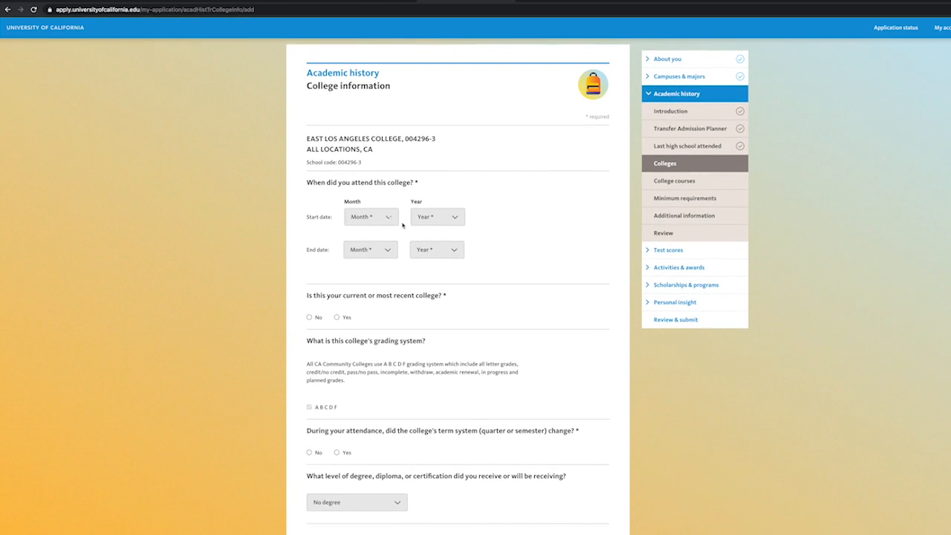
click(370, 217)
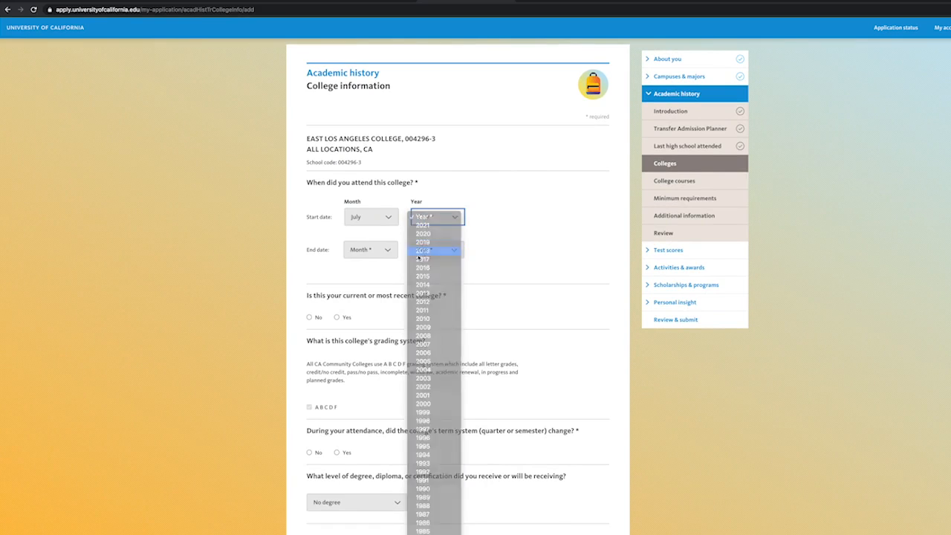
click(422, 258)
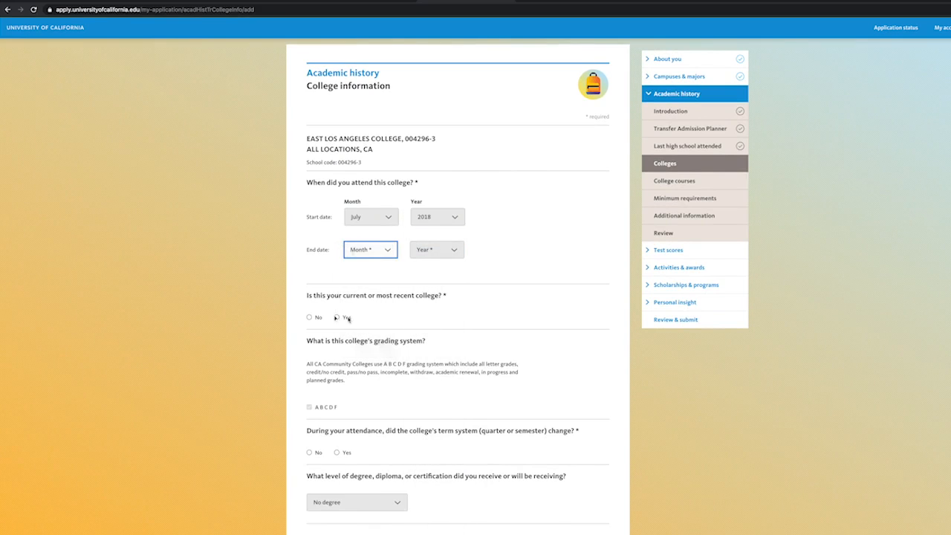
click(370, 249)
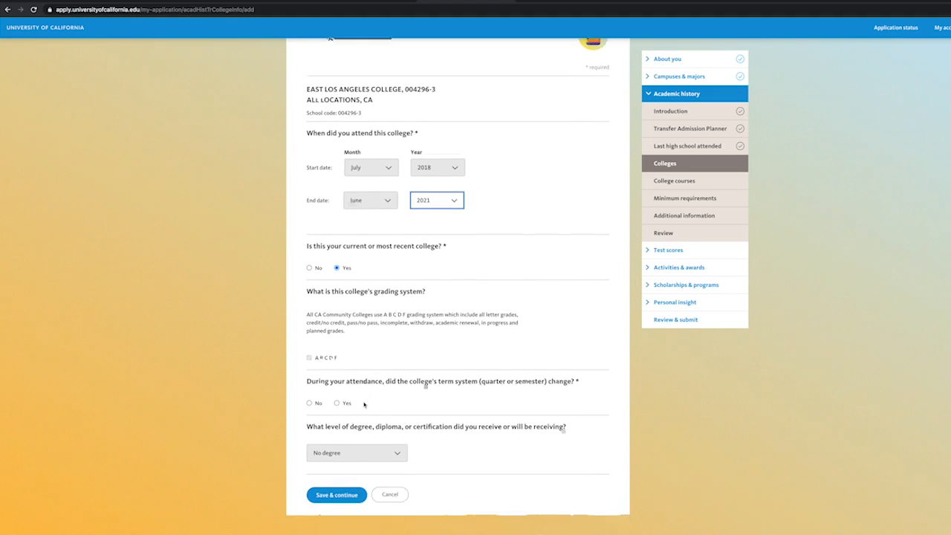
click(309, 403)
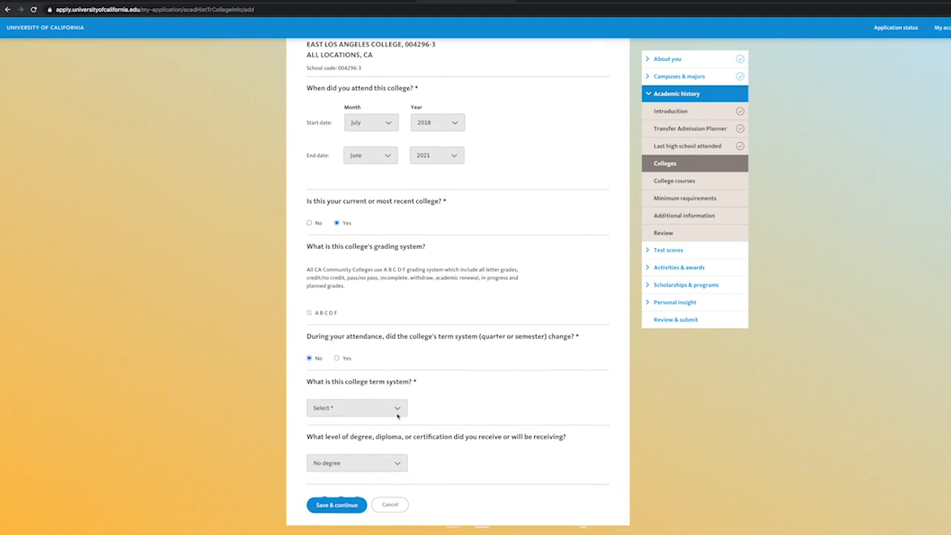
click(357, 407)
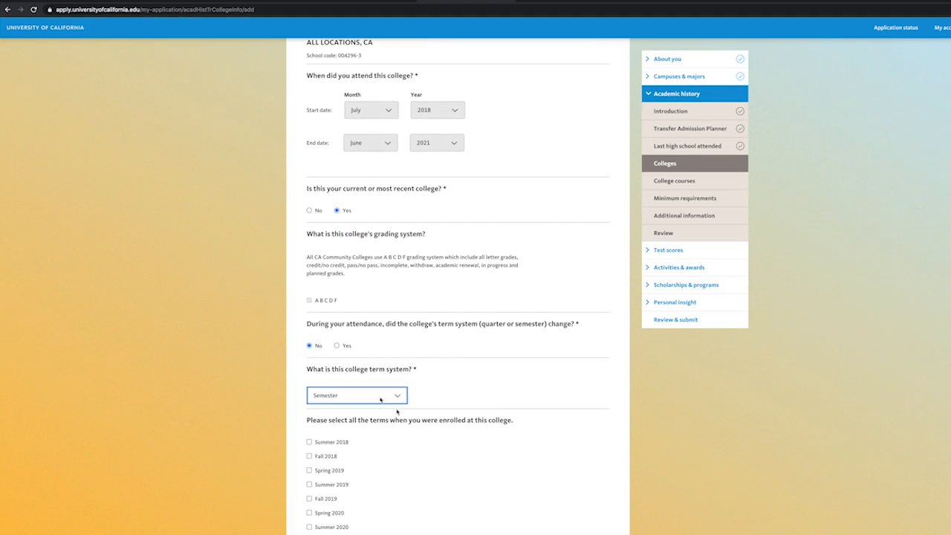
click(357, 395)
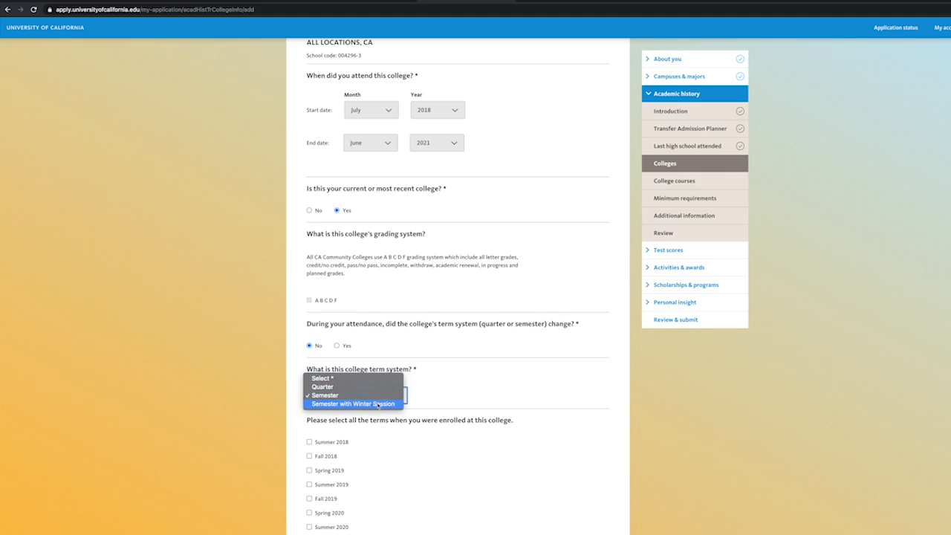
click(354, 404)
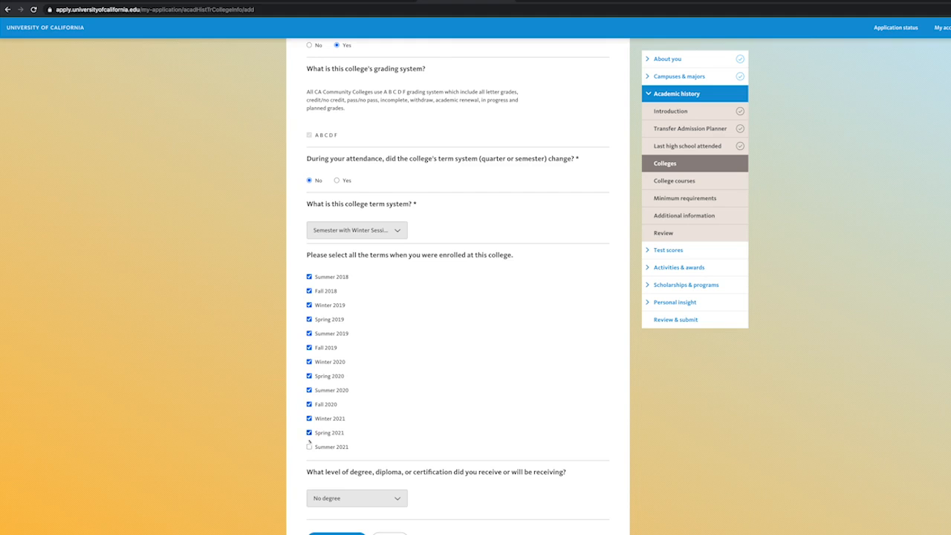
Step: Mark Summer 2021 enrolled and record an Associate for Transfer in Sociology awarded June 2021
click(356, 499)
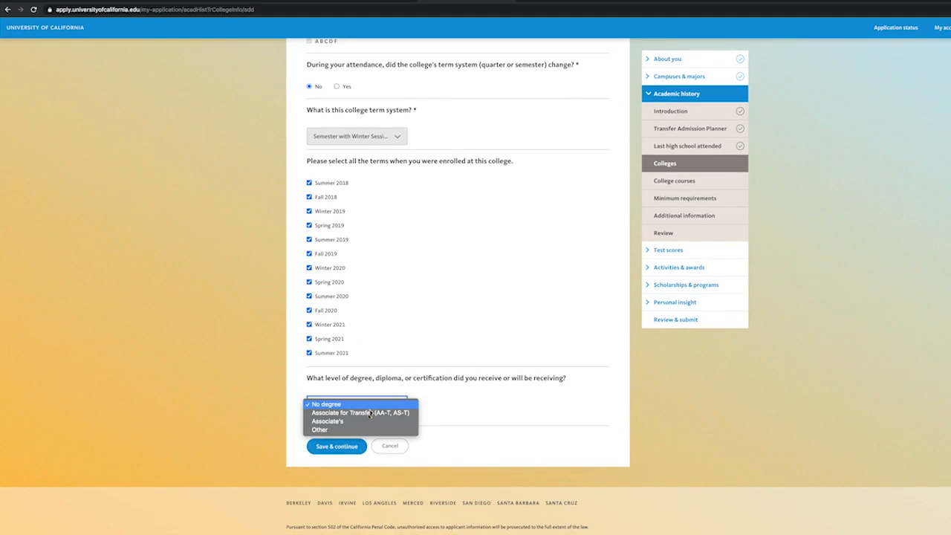
click(362, 413)
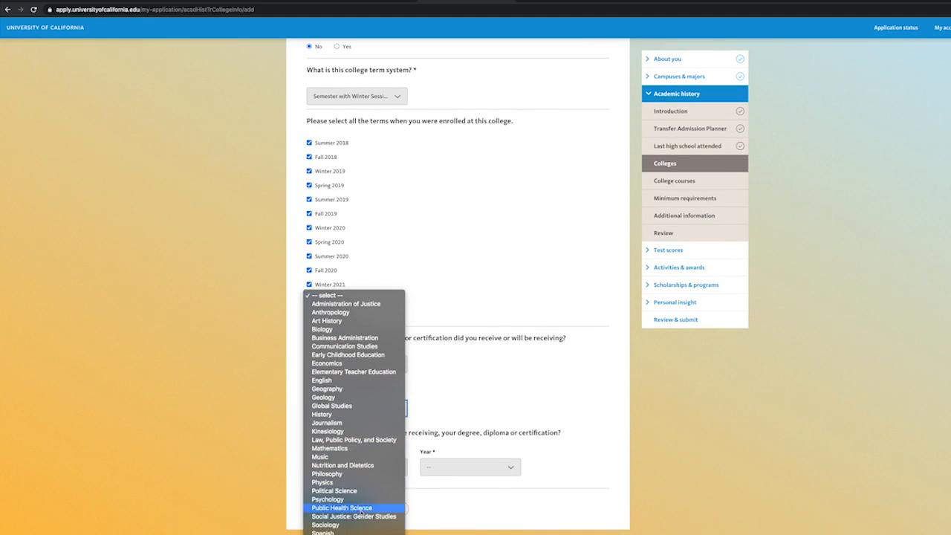
click(324, 523)
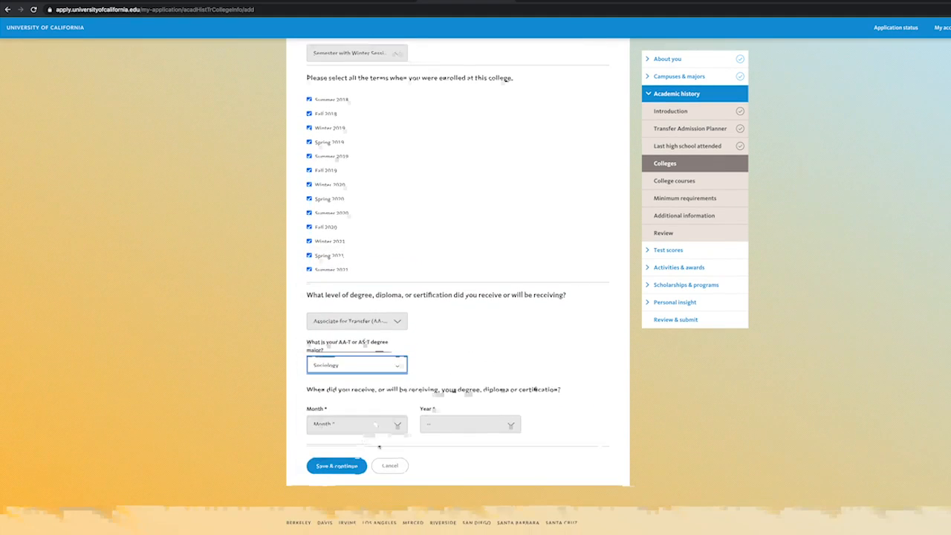
click(357, 425)
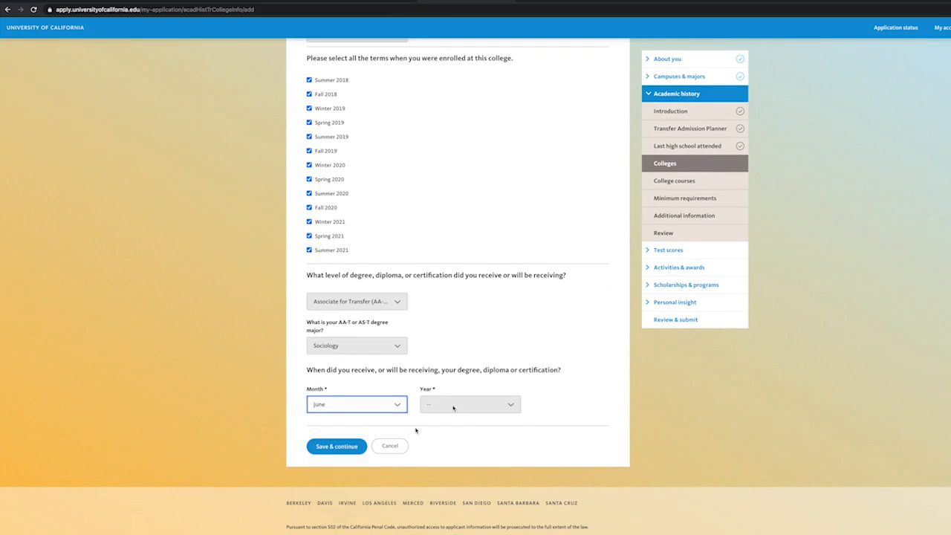
click(470, 404)
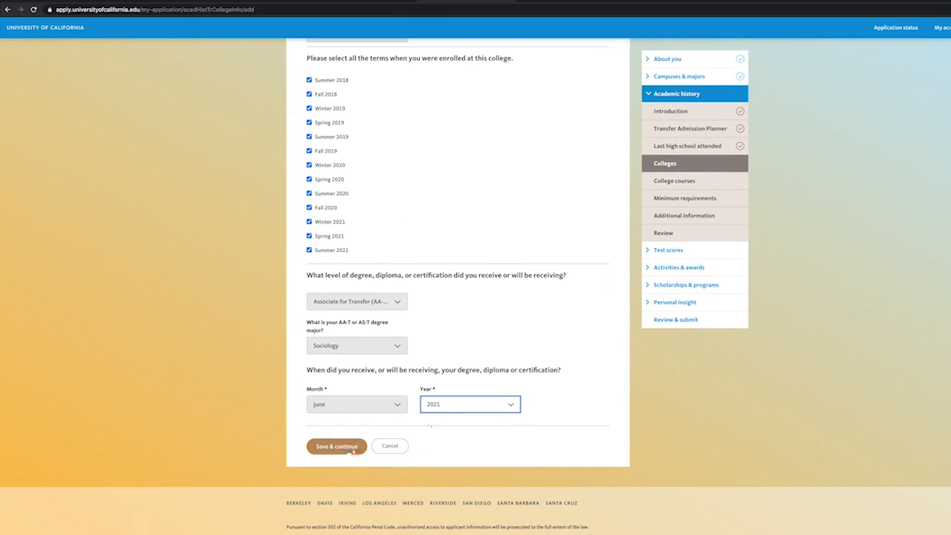
Step: Save the college entry and review the term list for East Los Angeles, Trade-Tech and Rio Hondo colleges
click(336, 446)
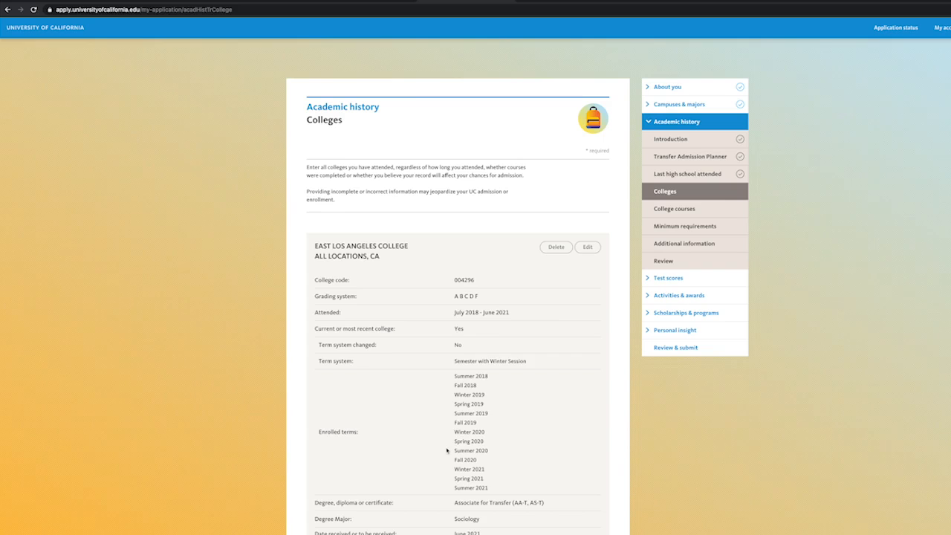
scroll(down, 3)
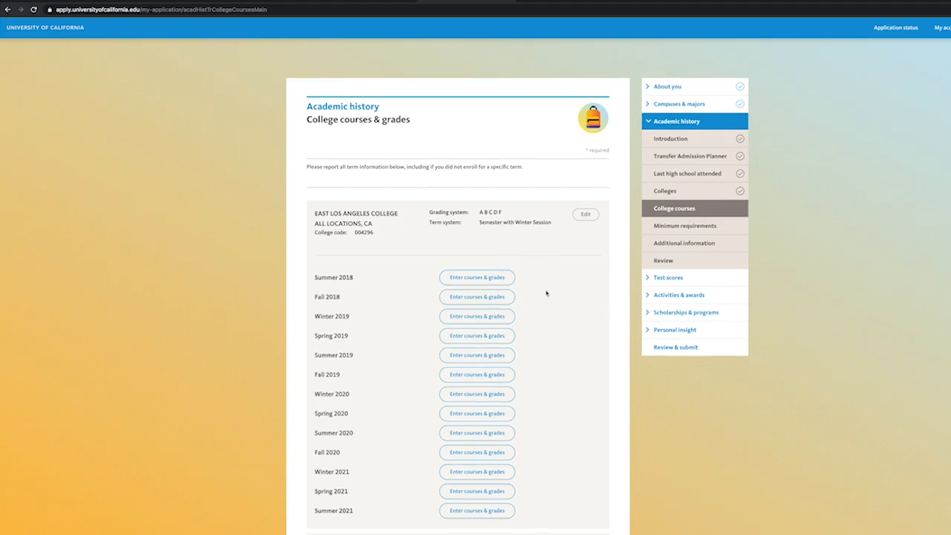
scroll(down, 3)
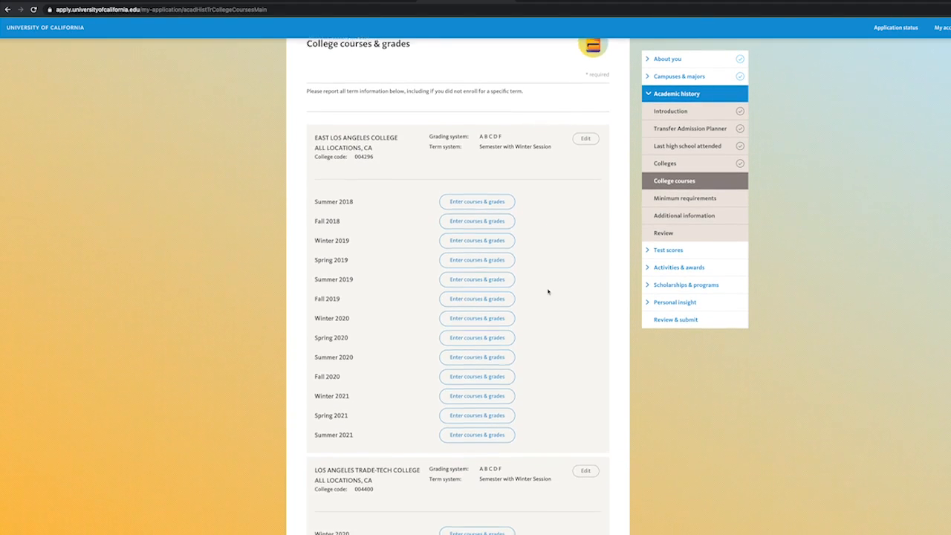
scroll(down, 3)
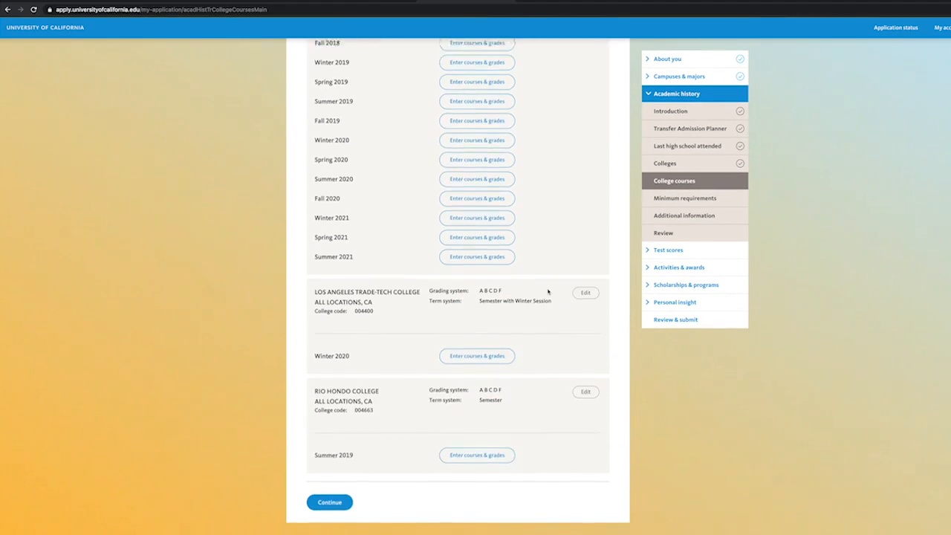
scroll(up, 3)
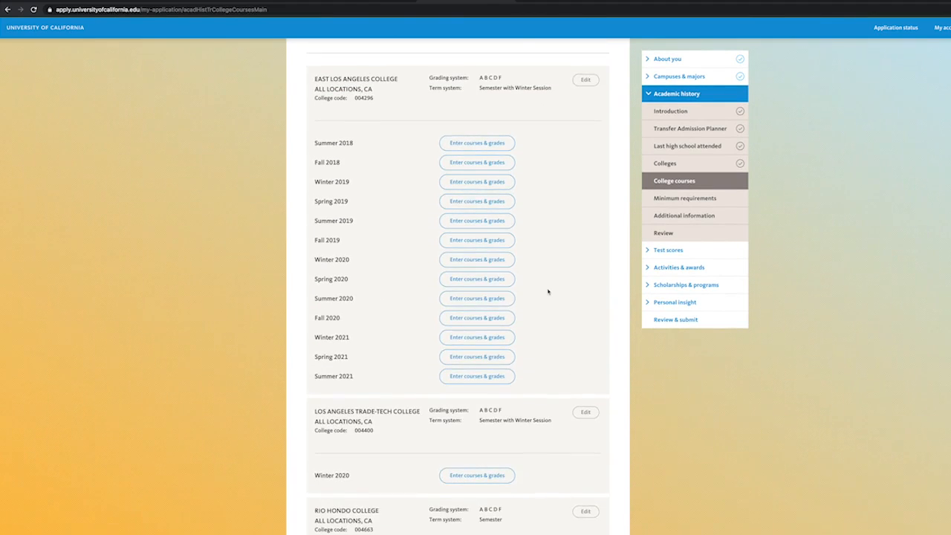
Step: For Summer 2018, record COUNSEL 20 career planning with grade A and move on toward Fall 2018
click(475, 143)
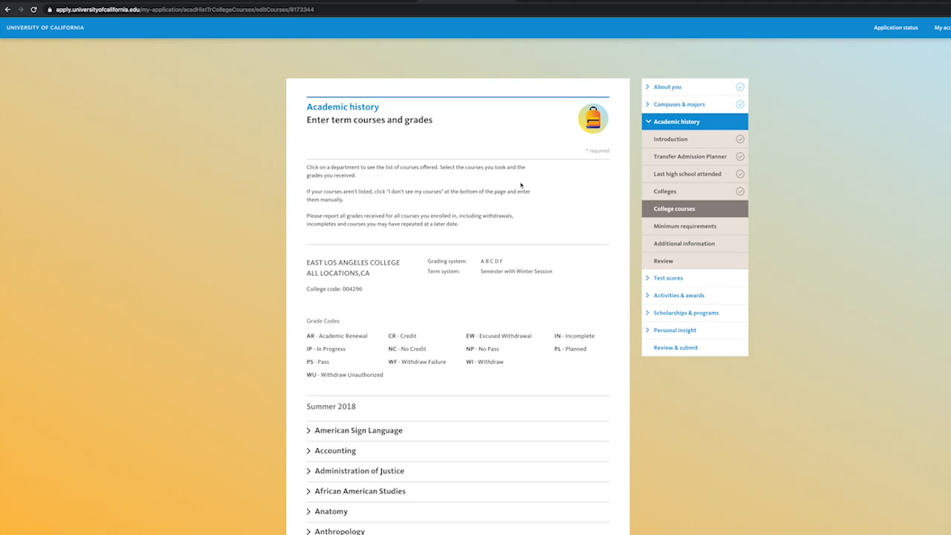
scroll(down, 3)
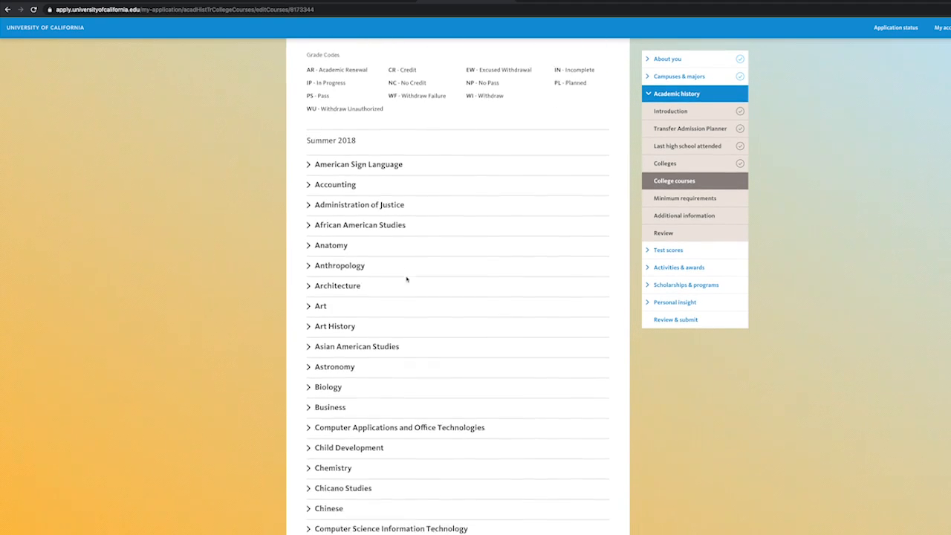
scroll(down, 3)
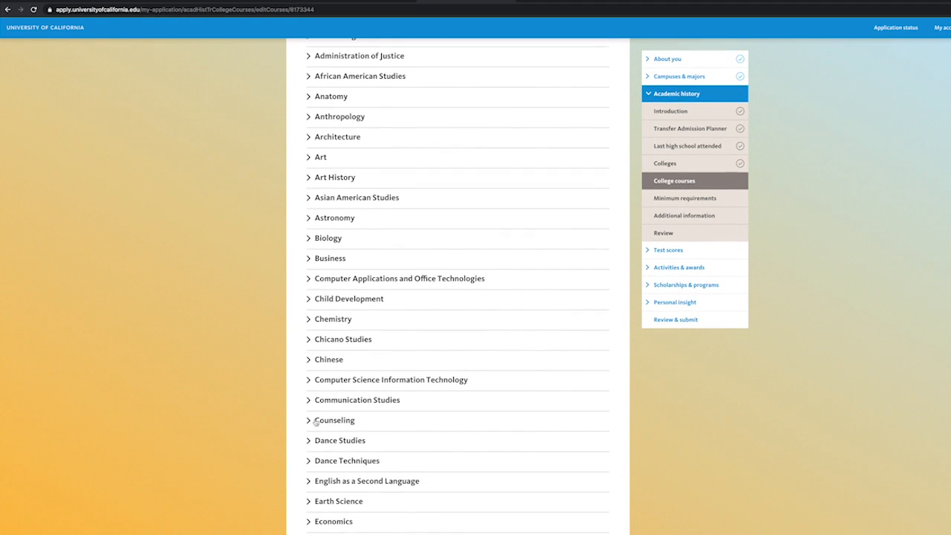
click(311, 419)
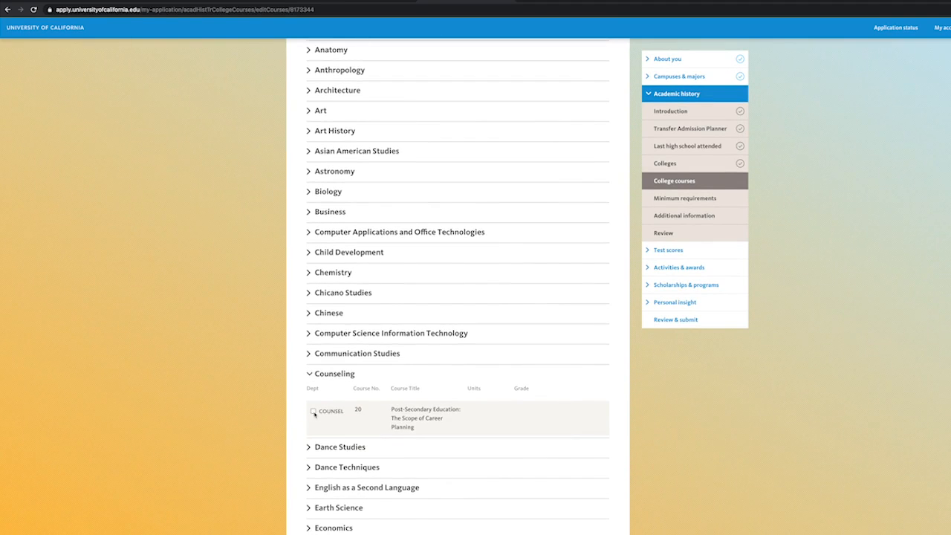
click(529, 413)
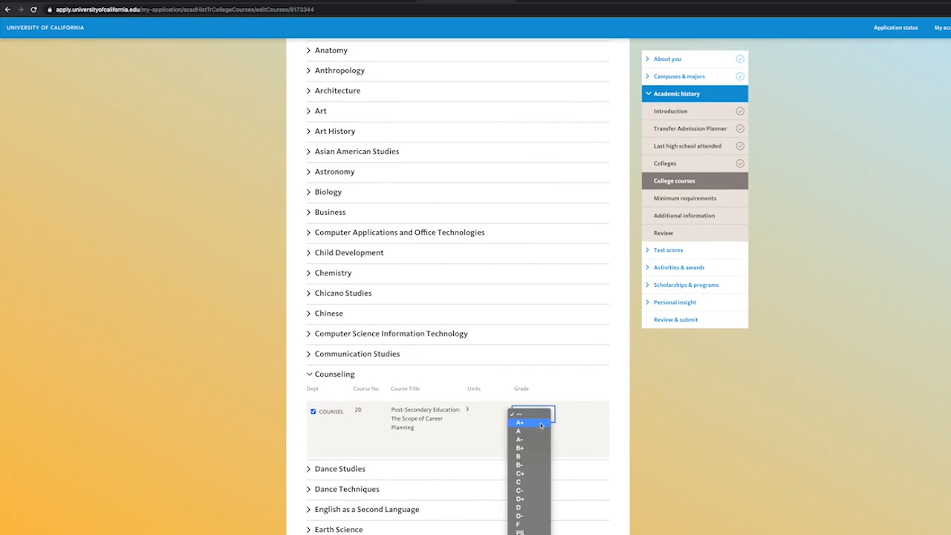
click(519, 431)
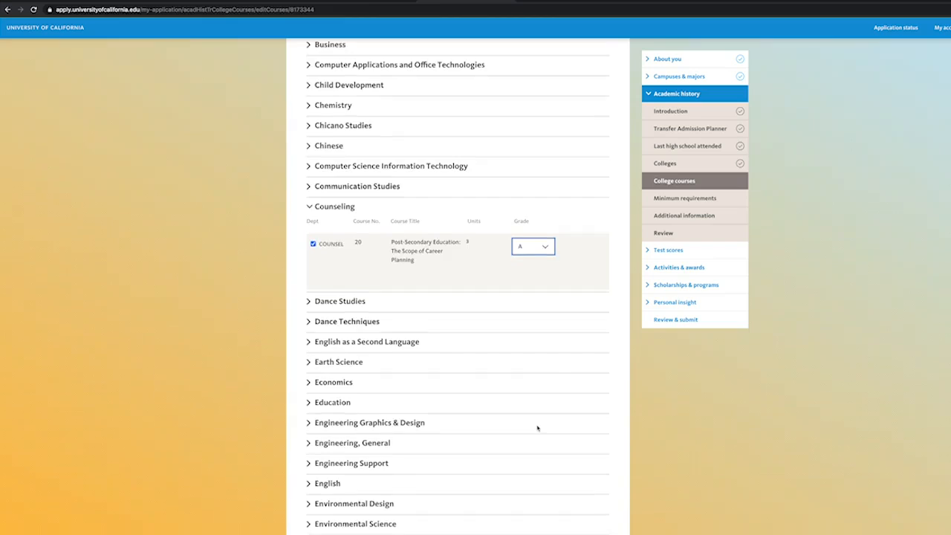
scroll(down, 3)
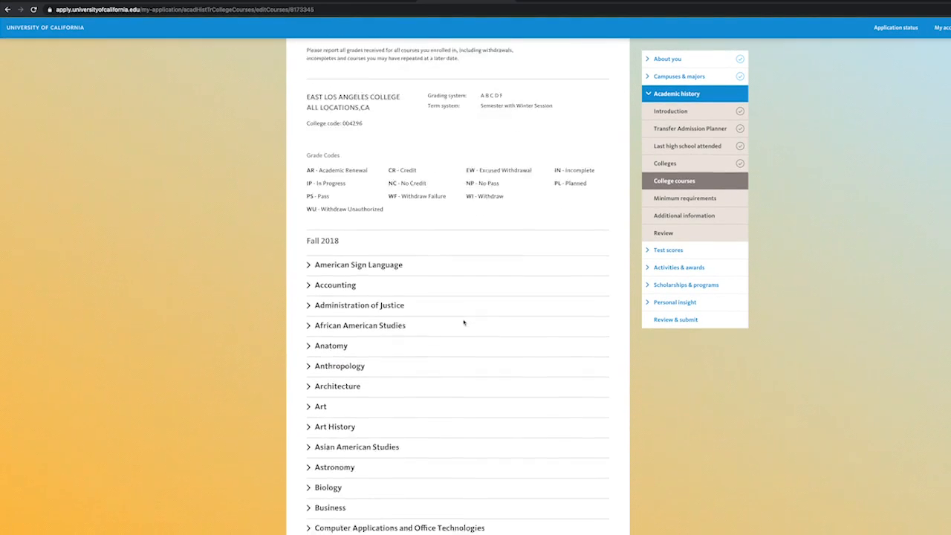
Step: Browse the Mathematics course list and choose to enter a course manually instead
scroll(down, 3)
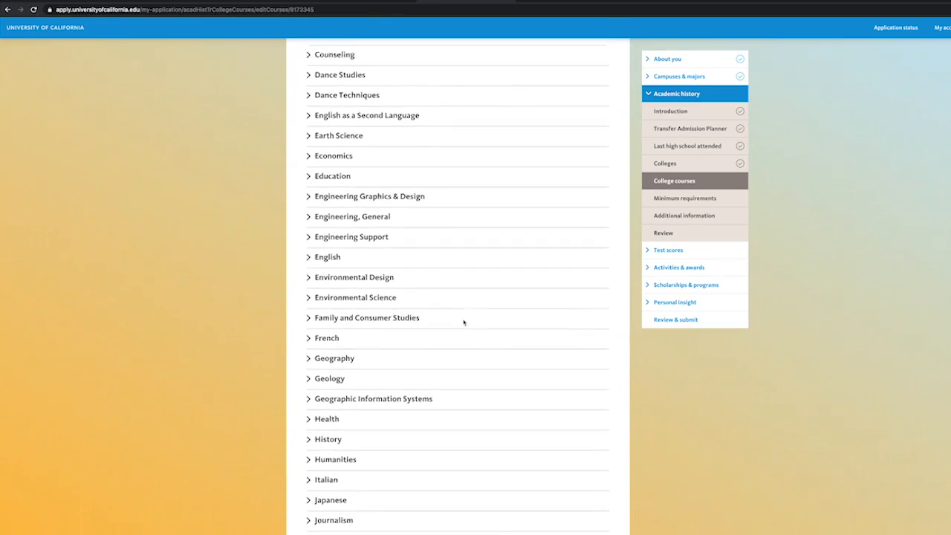
scroll(down, 3)
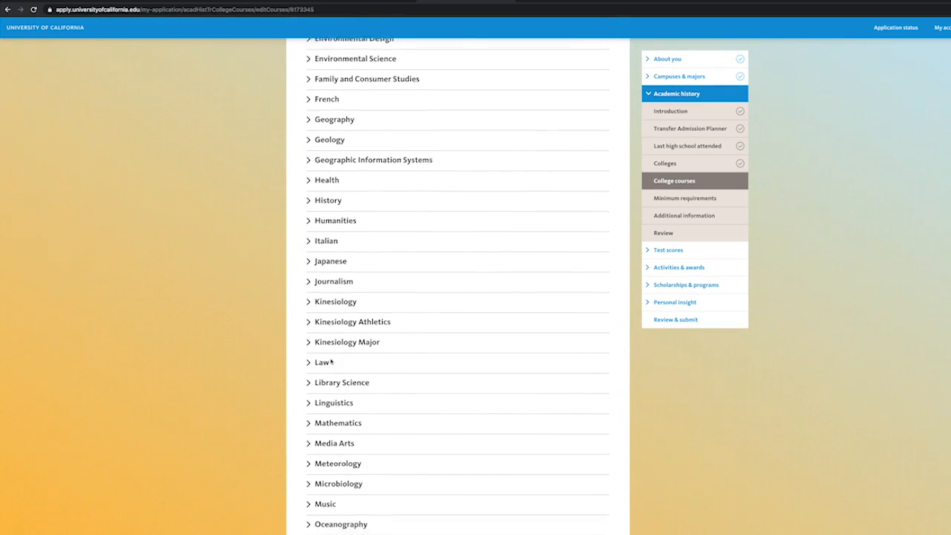
click(337, 421)
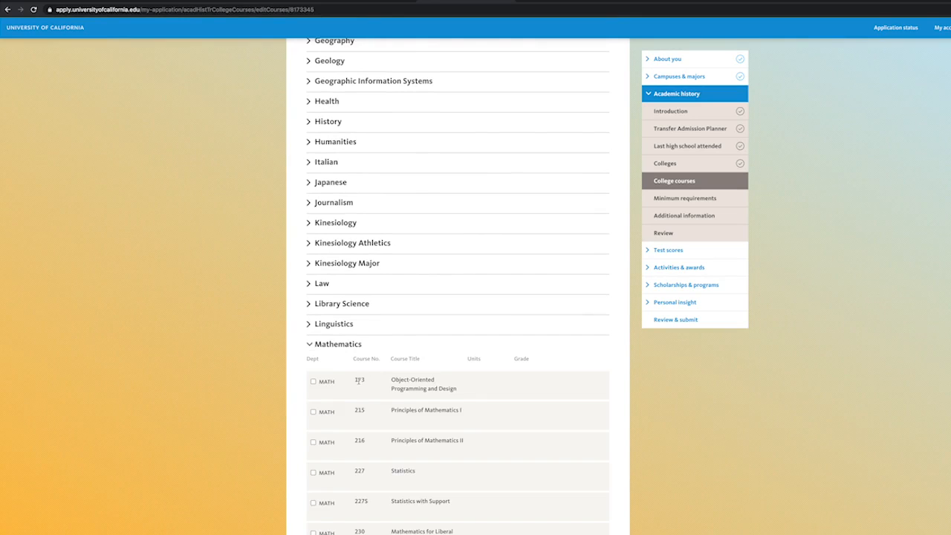
scroll(down, 3)
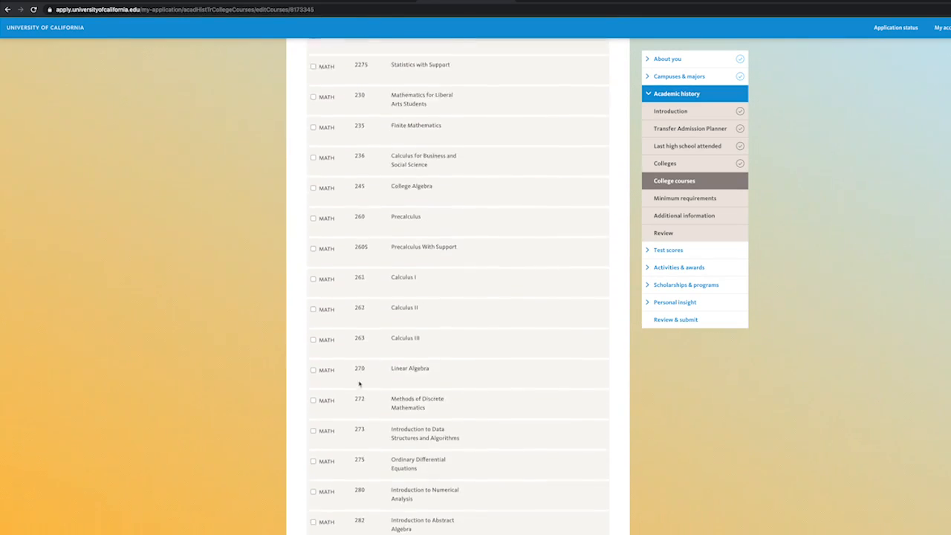
scroll(down, 3)
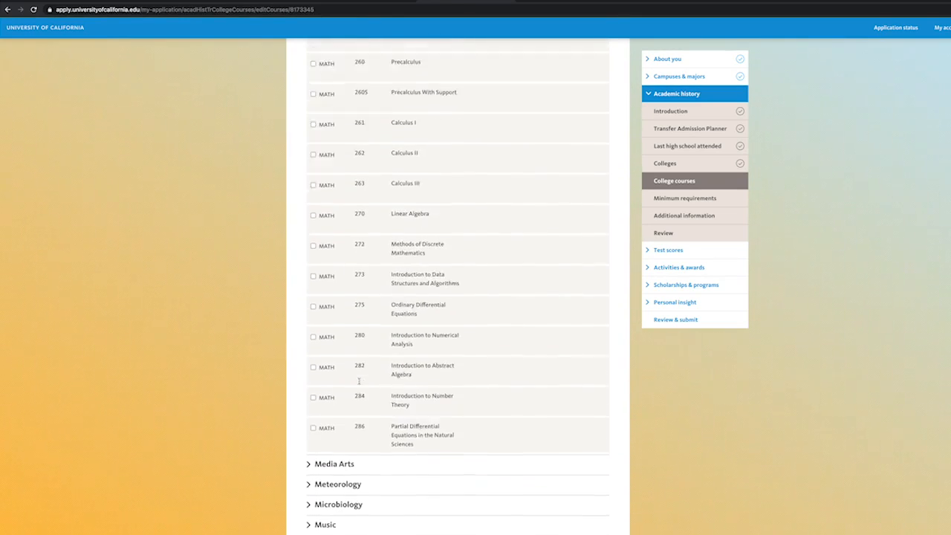
scroll(down, 3)
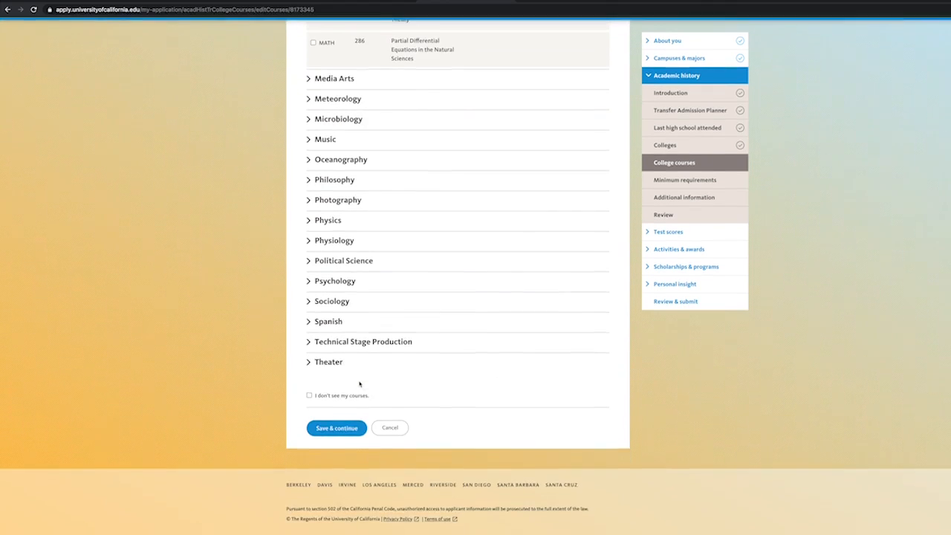
click(309, 395)
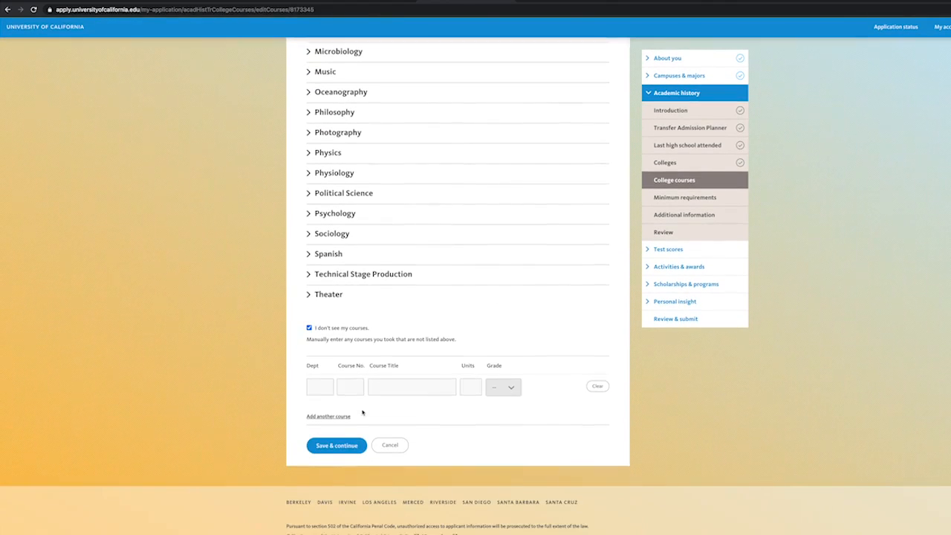
Step: Fill in Math 125 Intermediate Algebra with 5 units and bring up its grade choices
text(Math)
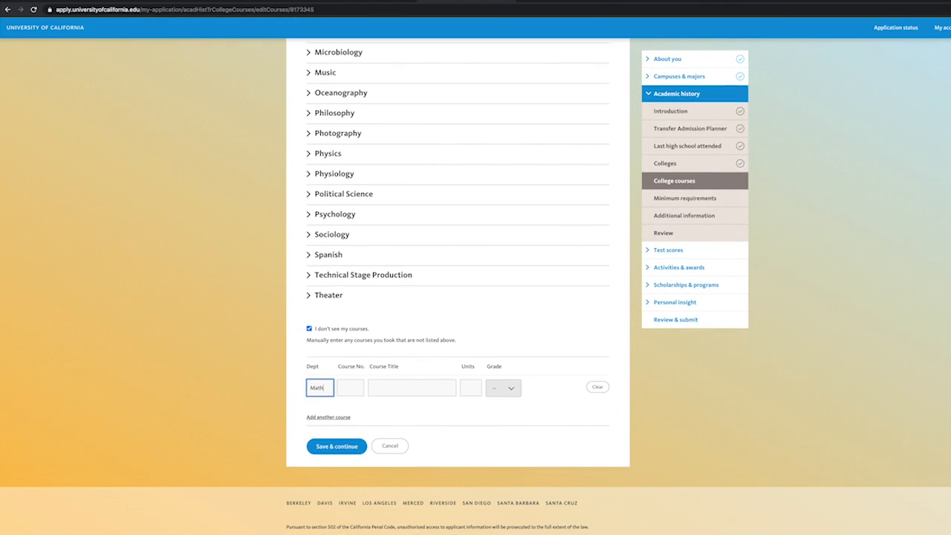
text(125)
click(412, 387)
text(Intermediate A)
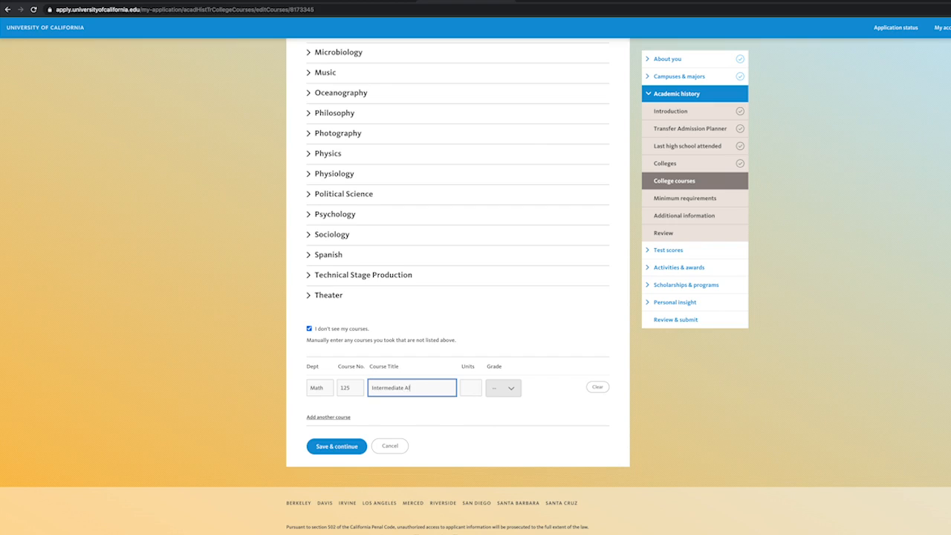
click(469, 386)
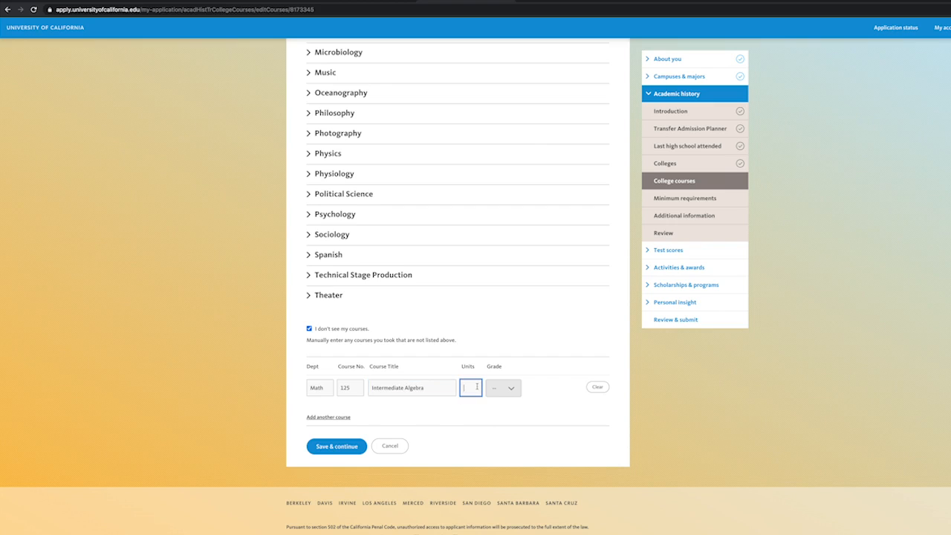
click(510, 387)
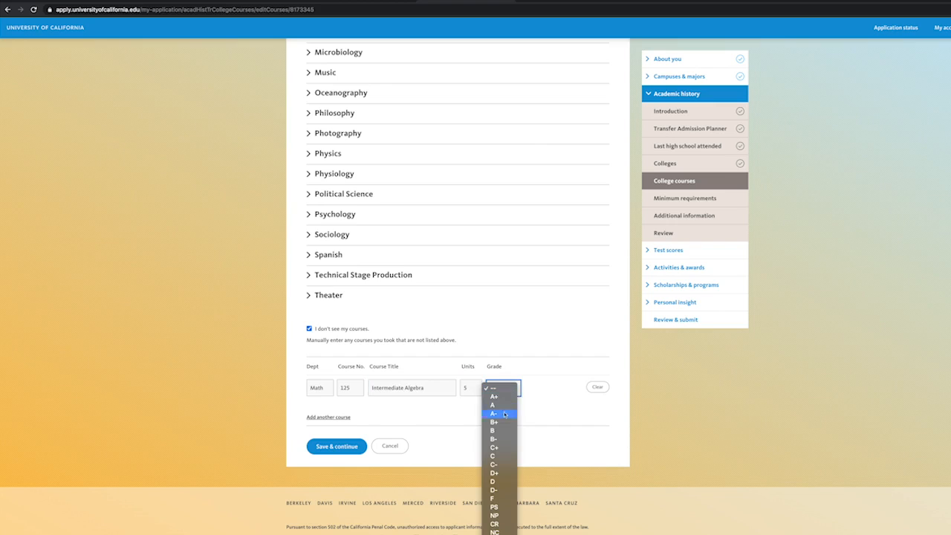
mouse_move(493, 431)
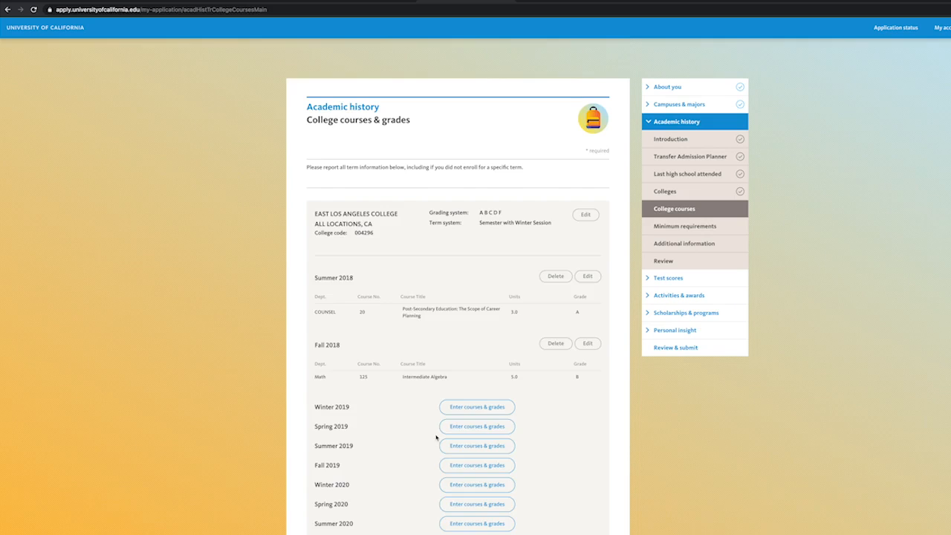
Step: Record Physical Geography as withdrawn, then go to the Review & submit overview
scroll(down, 3)
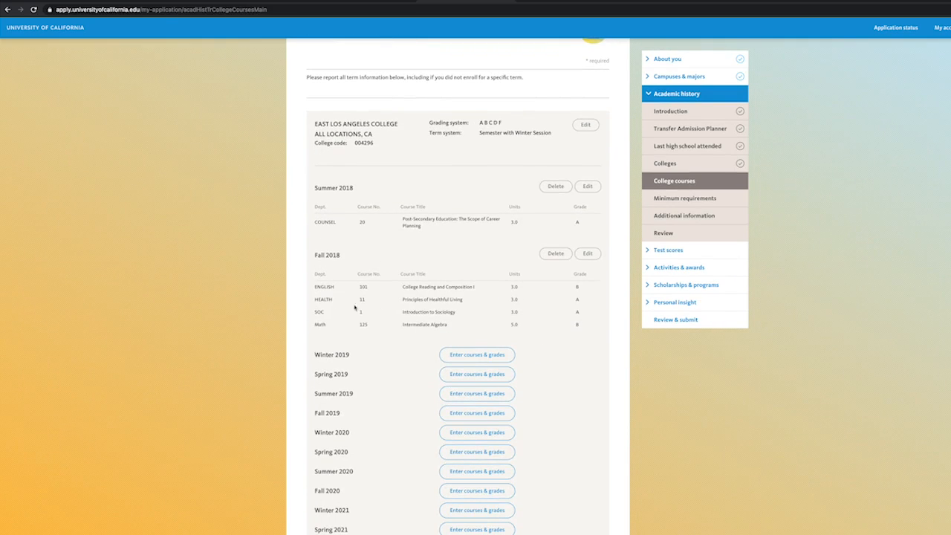
scroll(up, 3)
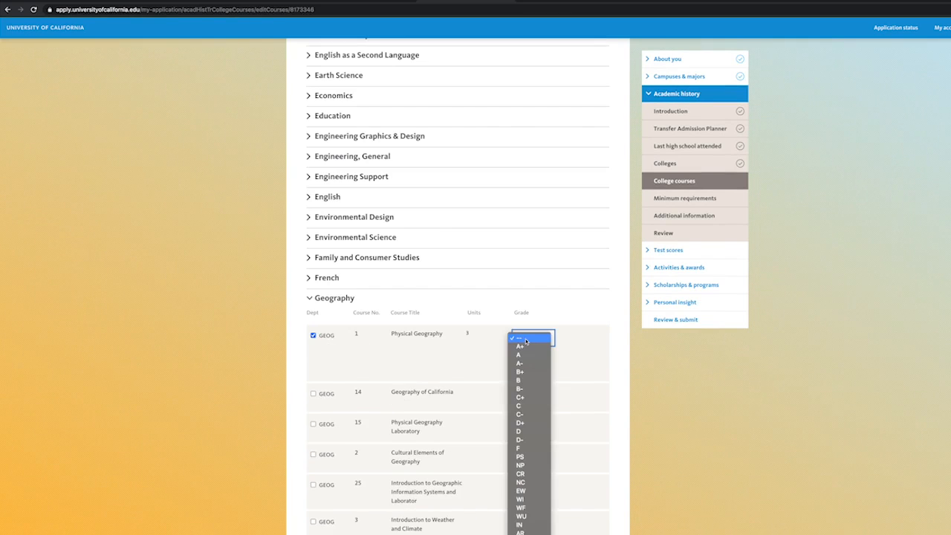
mouse_move(528, 499)
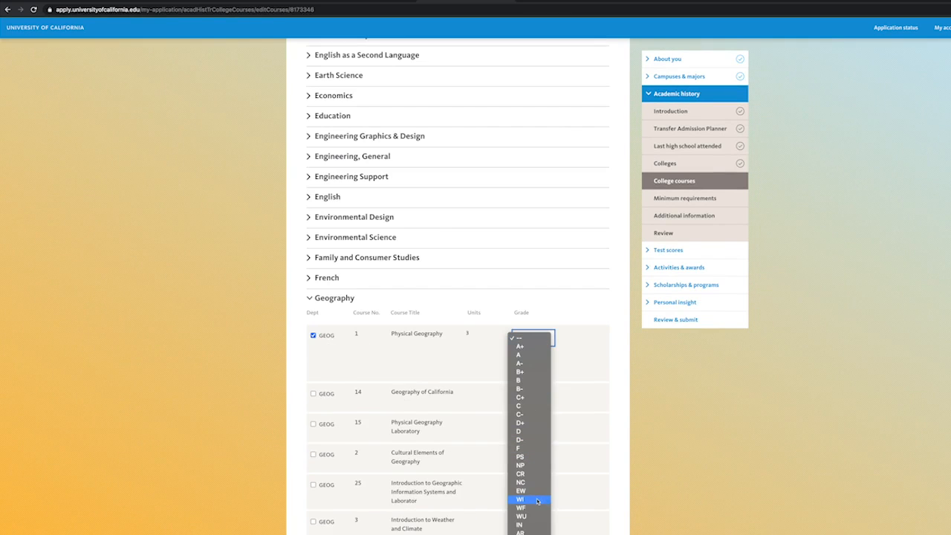
click(520, 499)
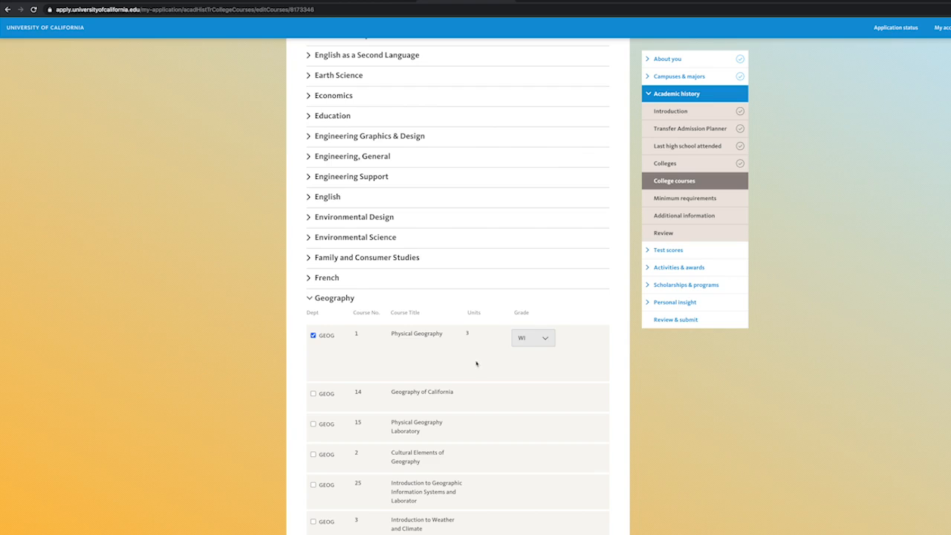
click(531, 337)
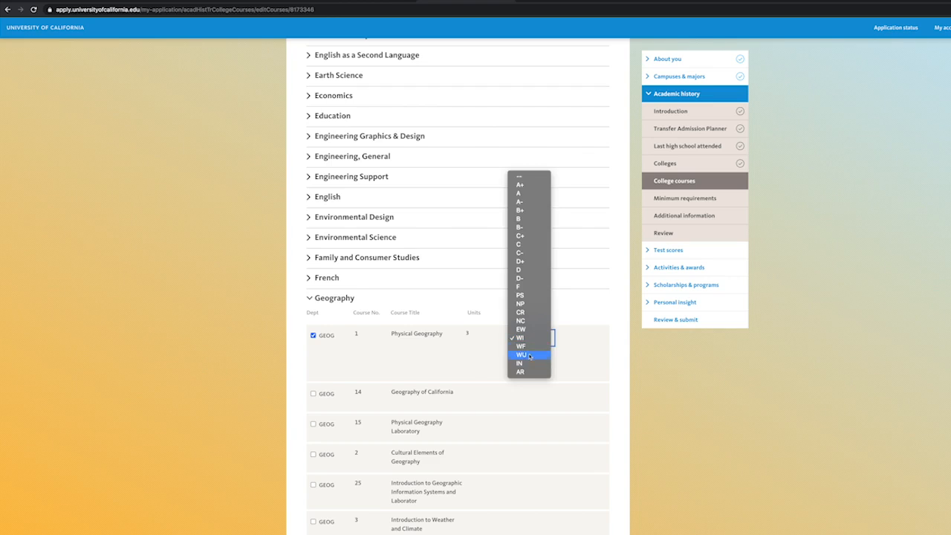
mouse_move(520, 321)
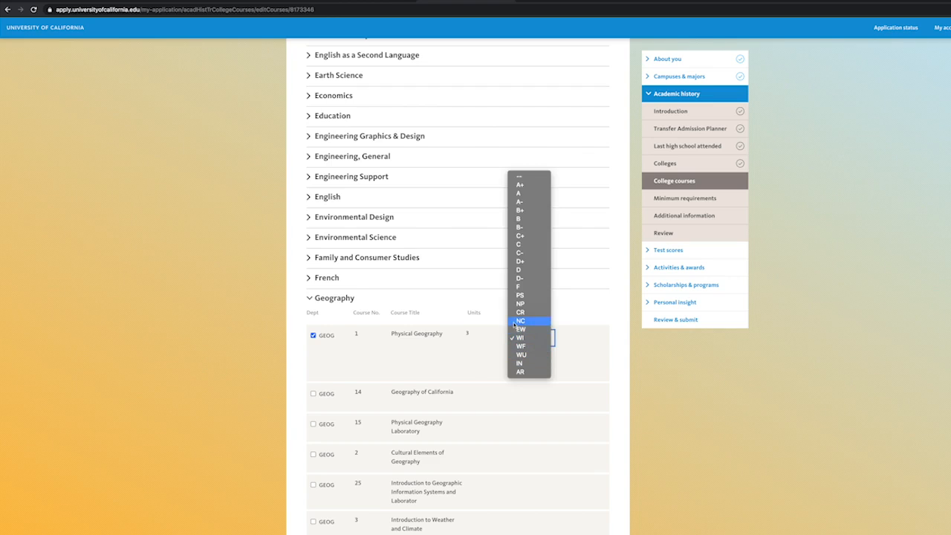
mouse_move(530, 287)
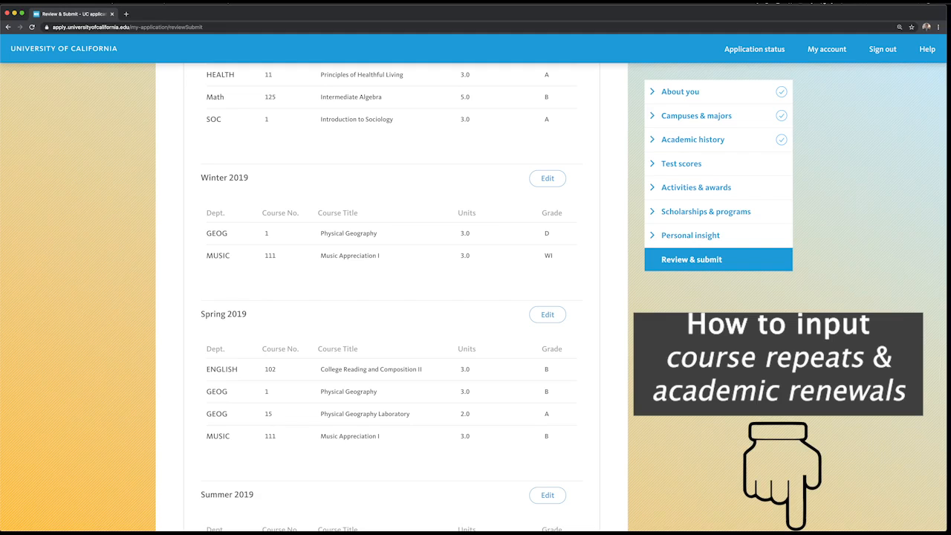
click(690, 259)
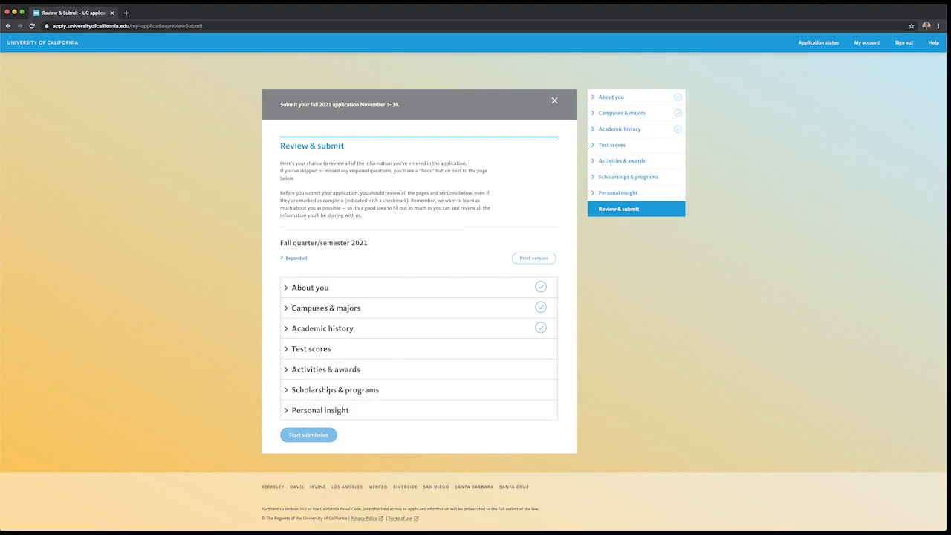